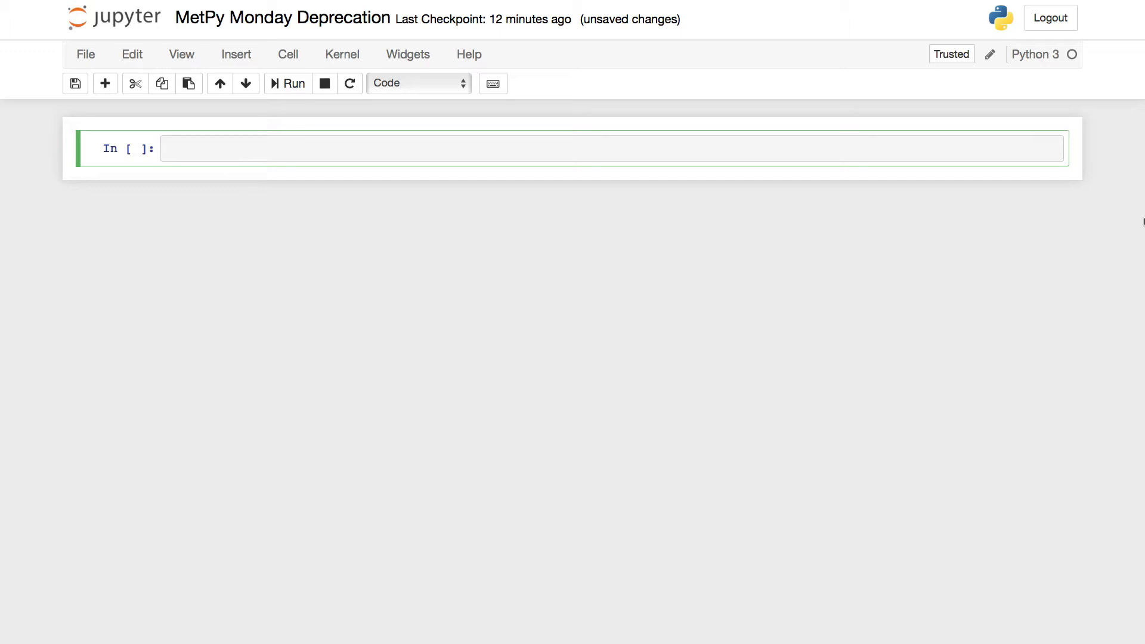
# Write and run a cell with import metpy and print(metpy.__version__), which outputs 0.6.1.
pyautogui.click(585, 148)
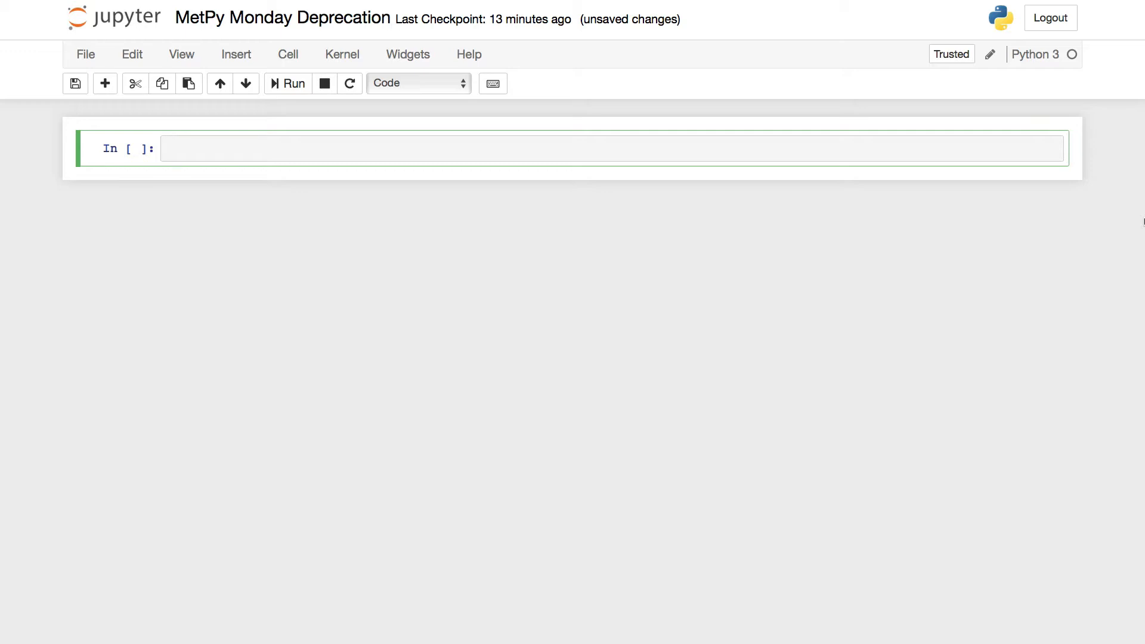
pyautogui.write('imp')
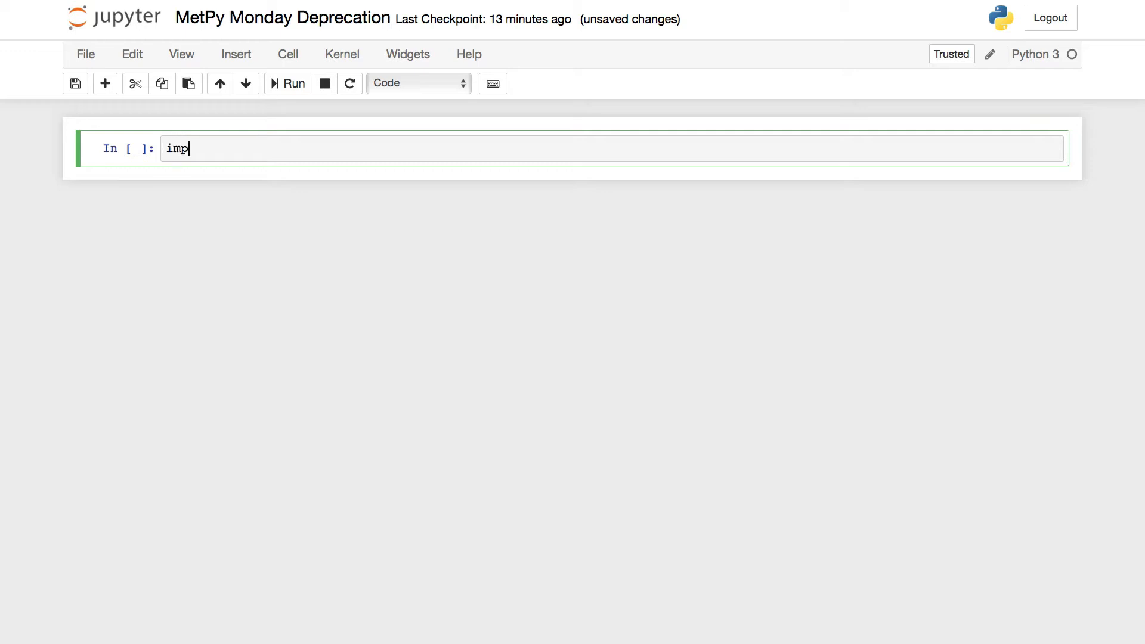
pyautogui.write('ort metpy')
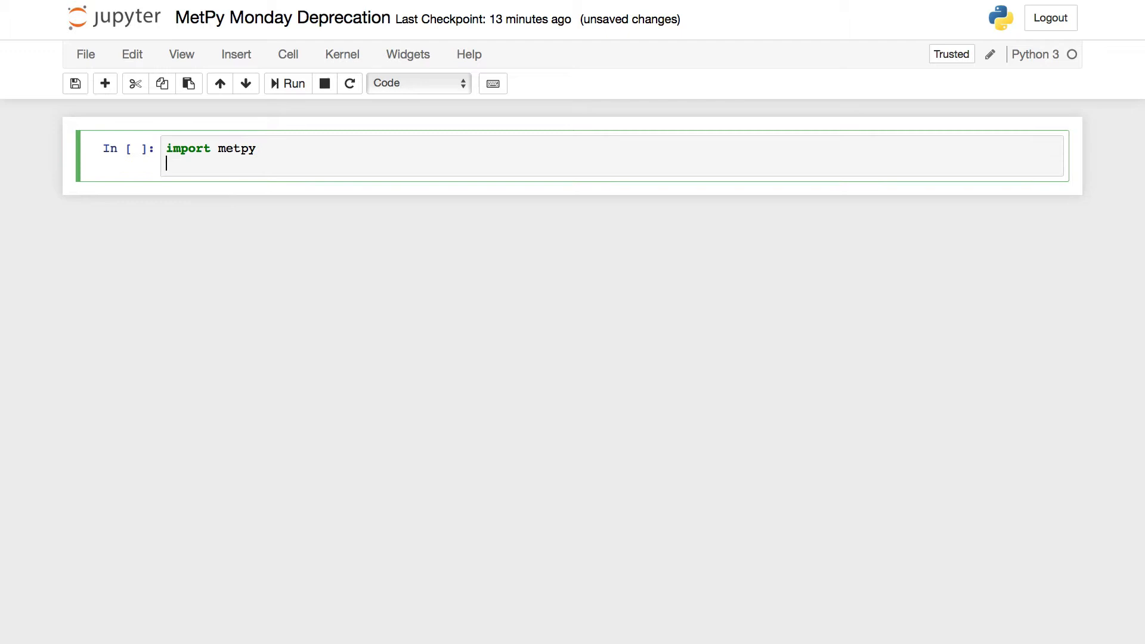
pyautogui.write('print(')
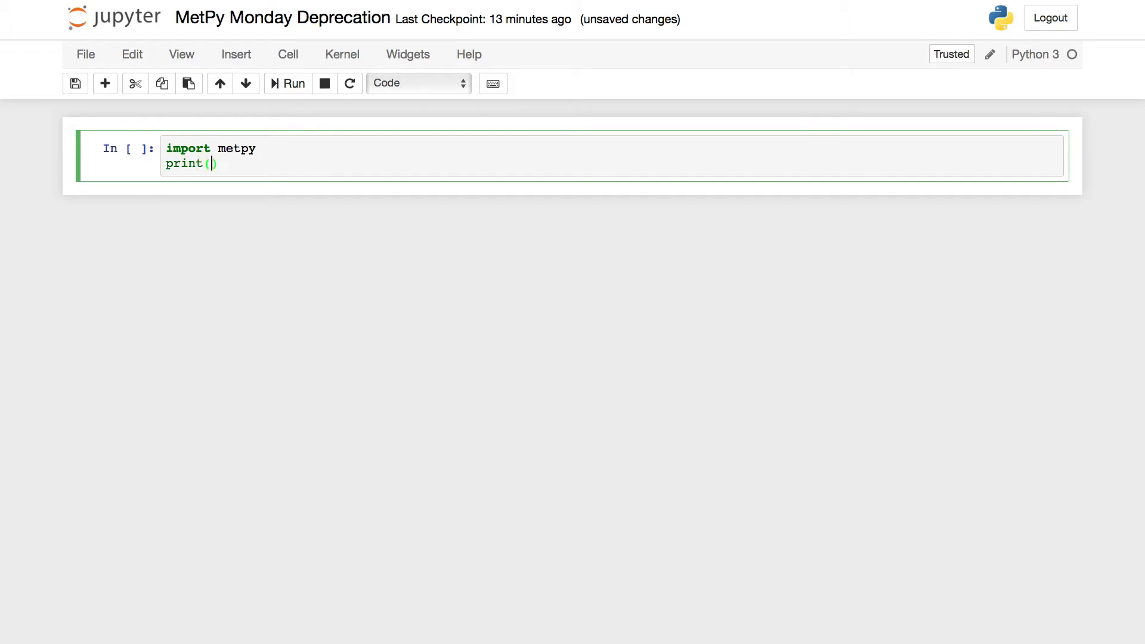
pyautogui.write('metpy.')
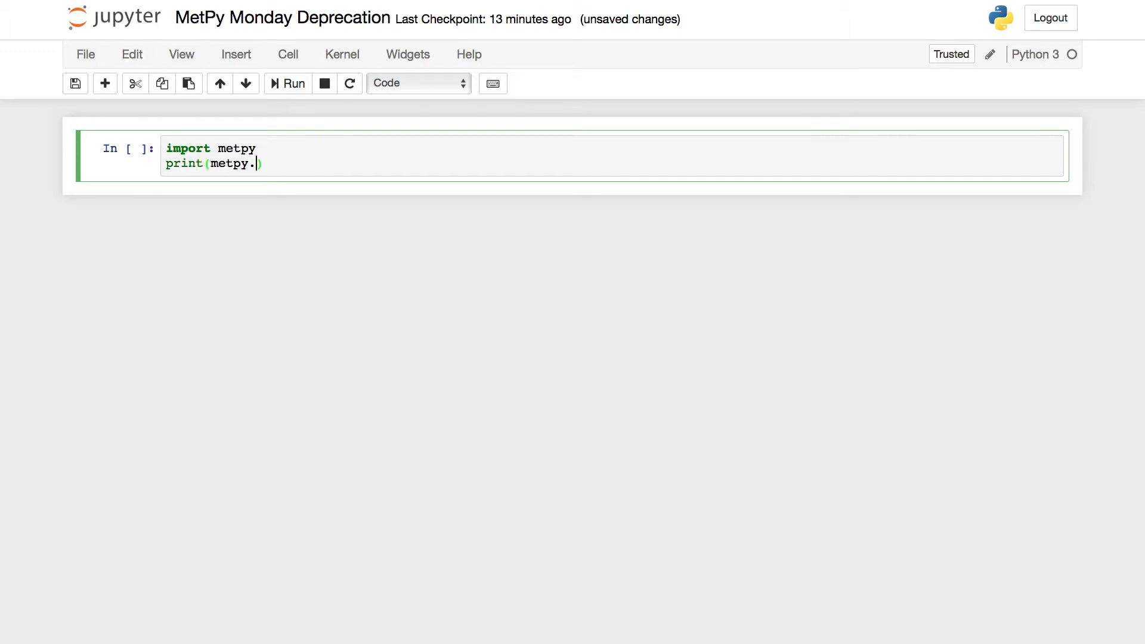
pyautogui.write('__ver')
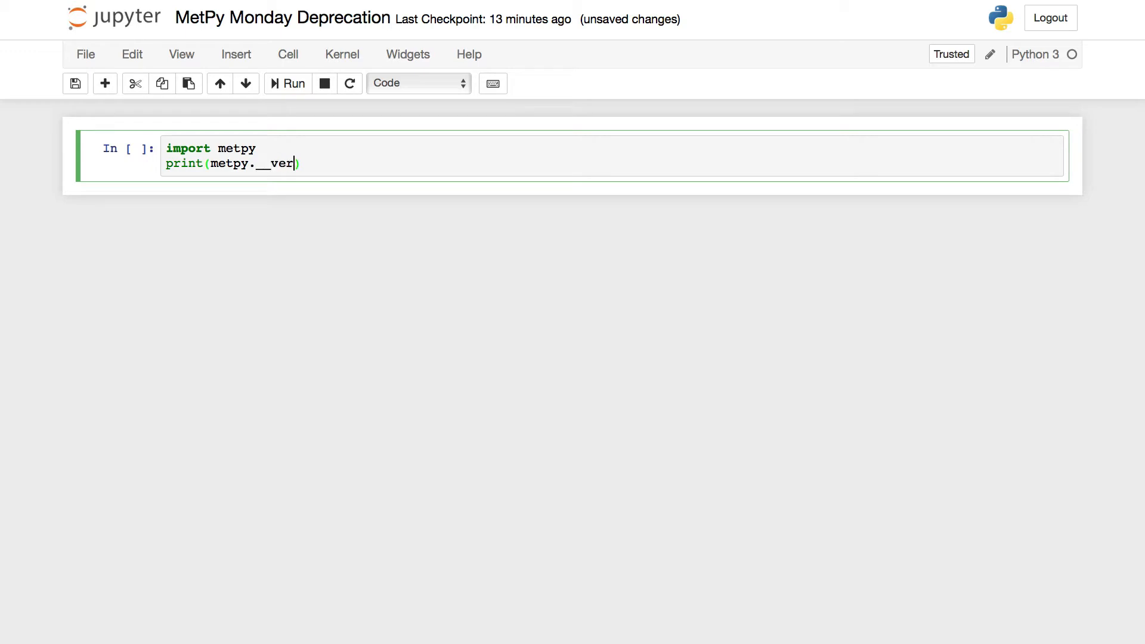
pyautogui.write('sion__')
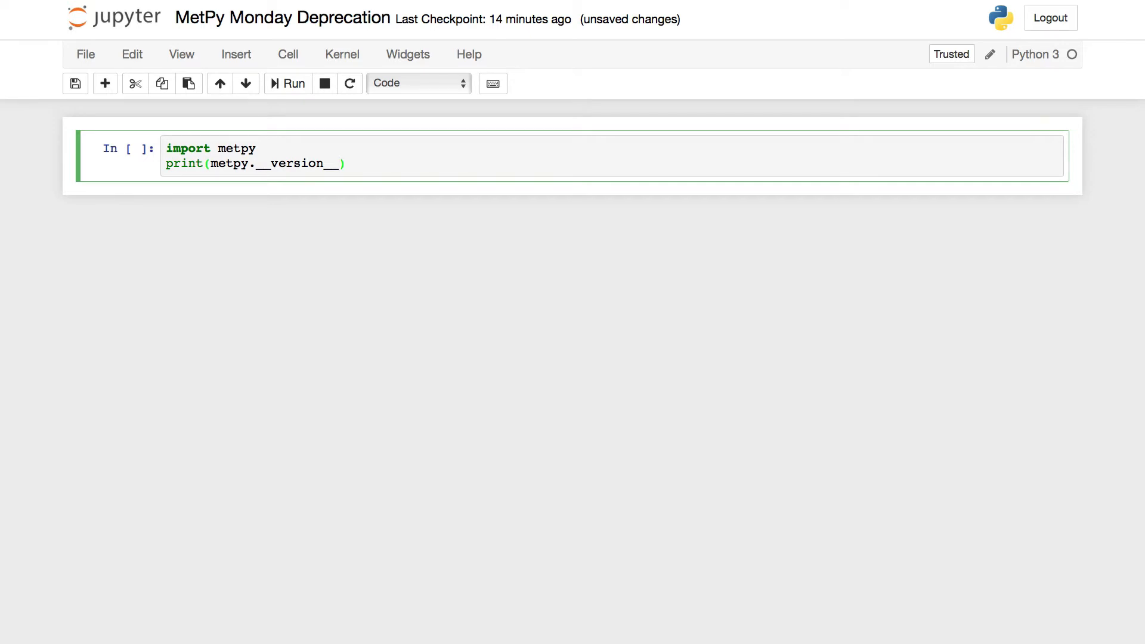
pyautogui.click(287, 82)
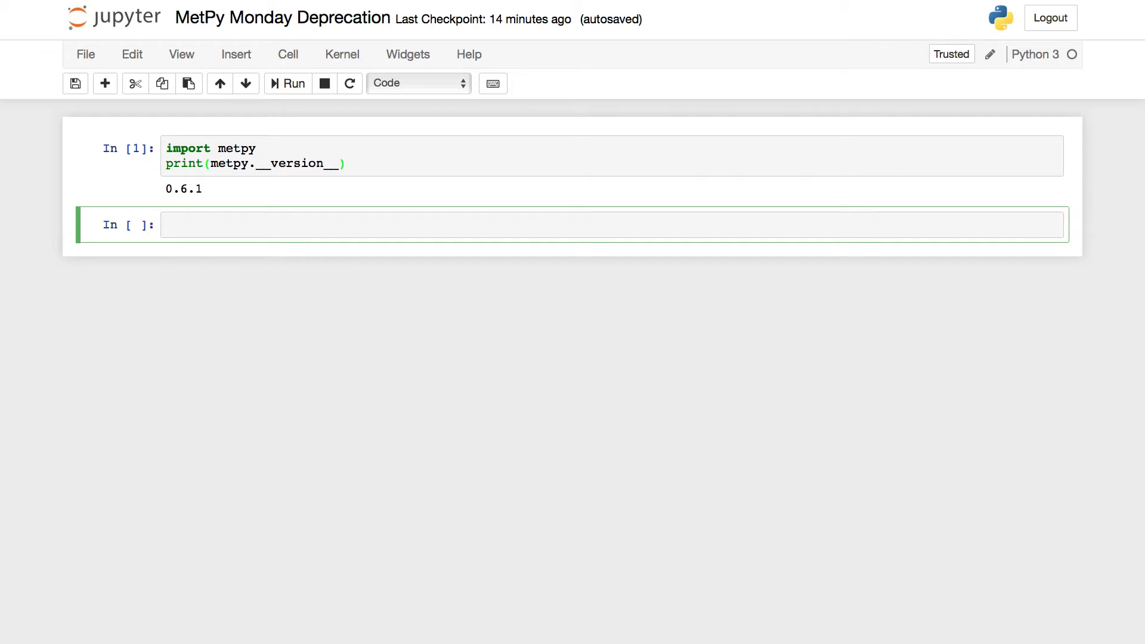
pyautogui.click(585, 224)
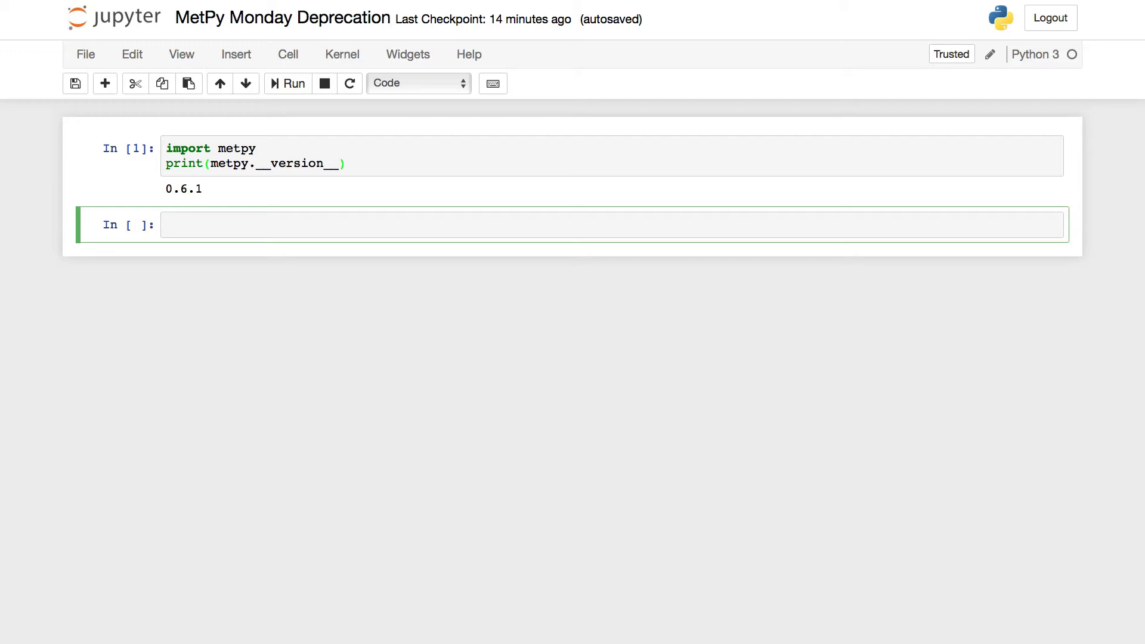
# Write and run the imports of metpy.calc as mpcalc, units, and numpy as np.
pyautogui.write('import metpy.calc as mpcalc')
pyautogui.write('from metpy.units import units')
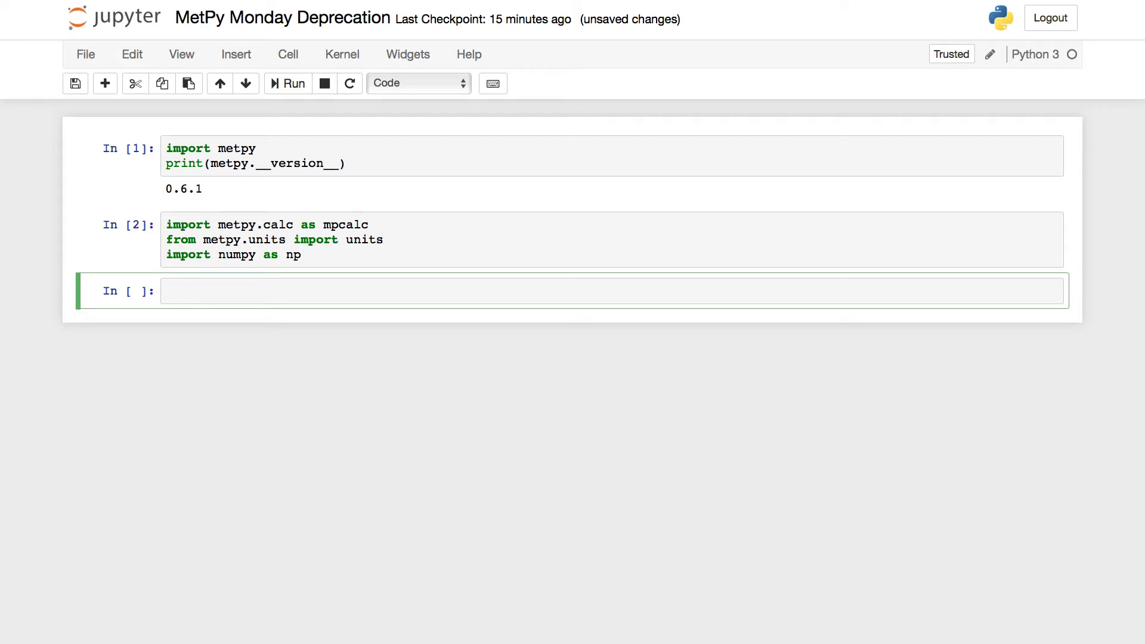
# Define u as np.ones((10, 10)) in knots and v as -2 * u.
pyautogui.click(613, 292)
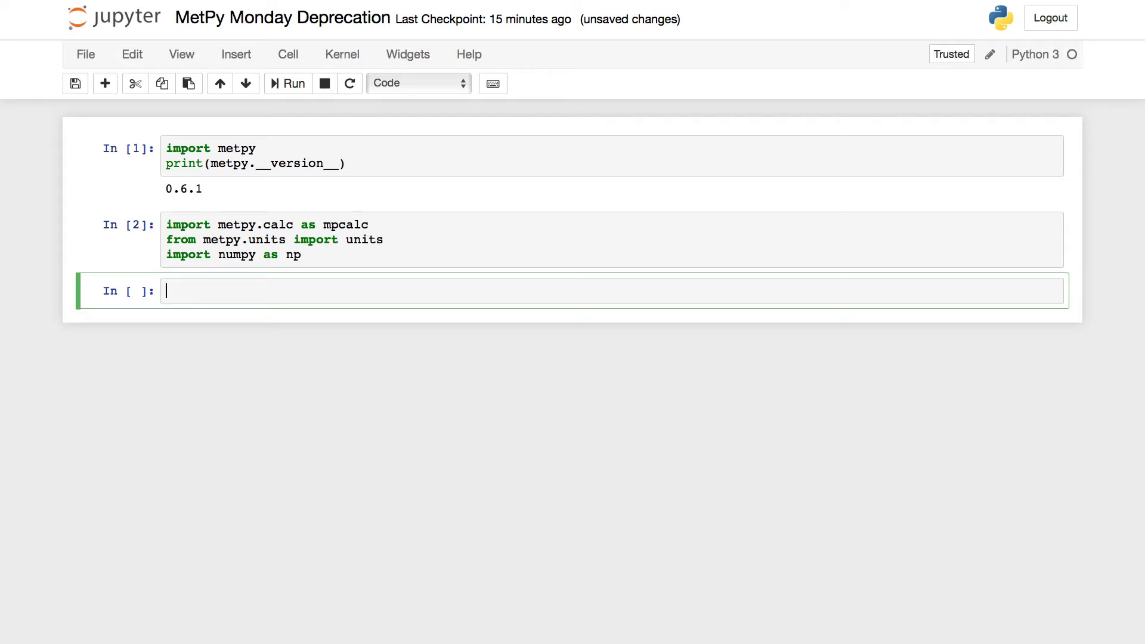
pyautogui.write('u =')
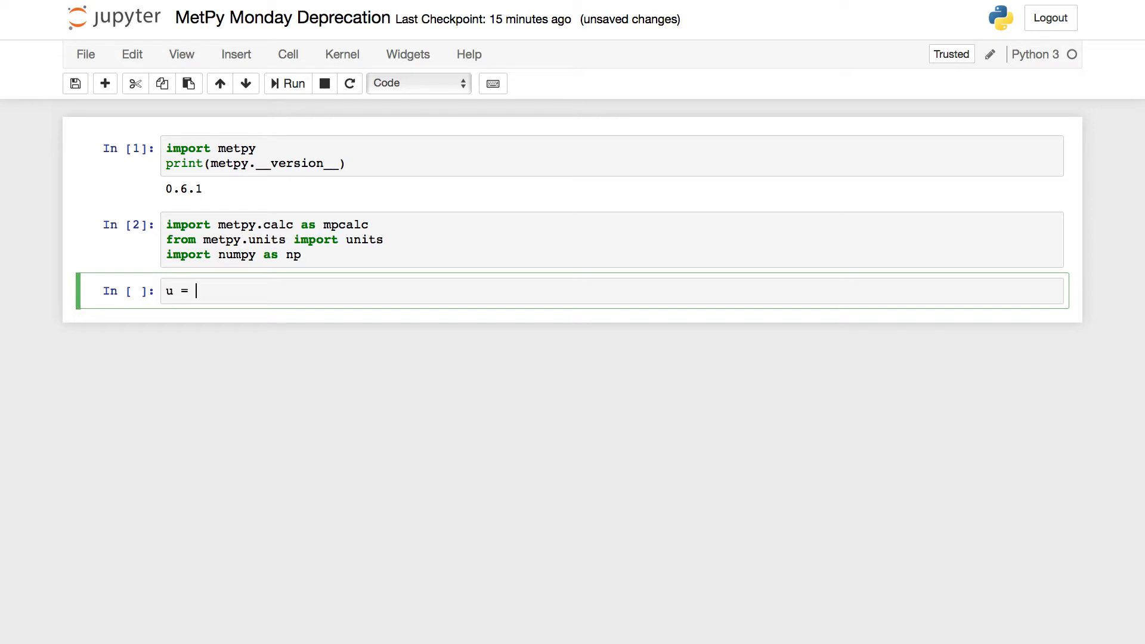
pyautogui.write('np.ones')
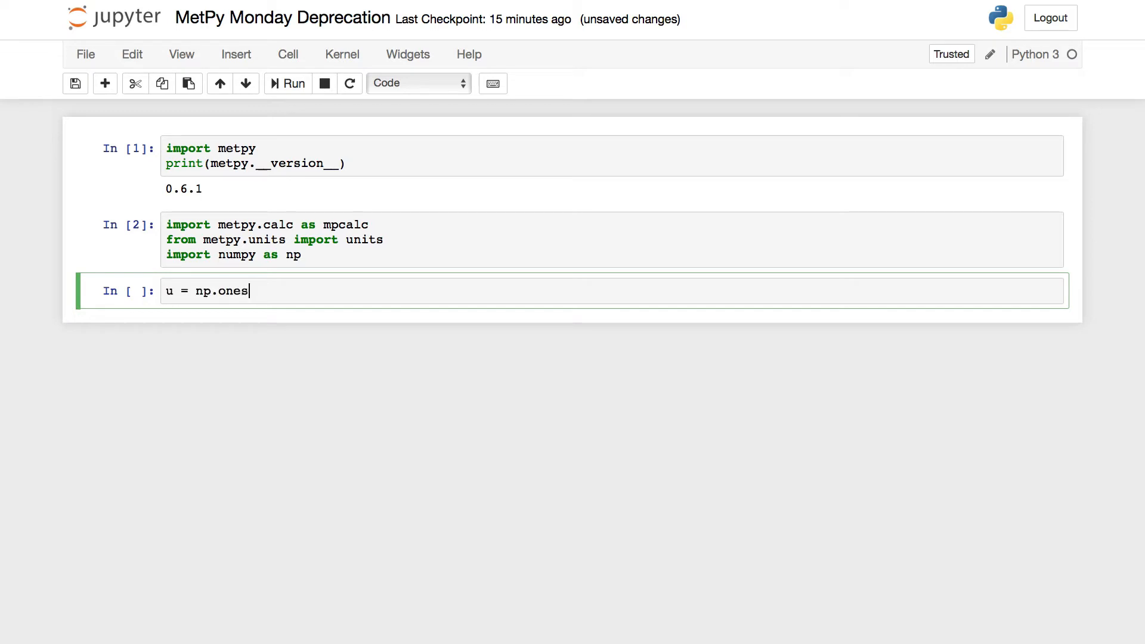
pyautogui.write('((10,')
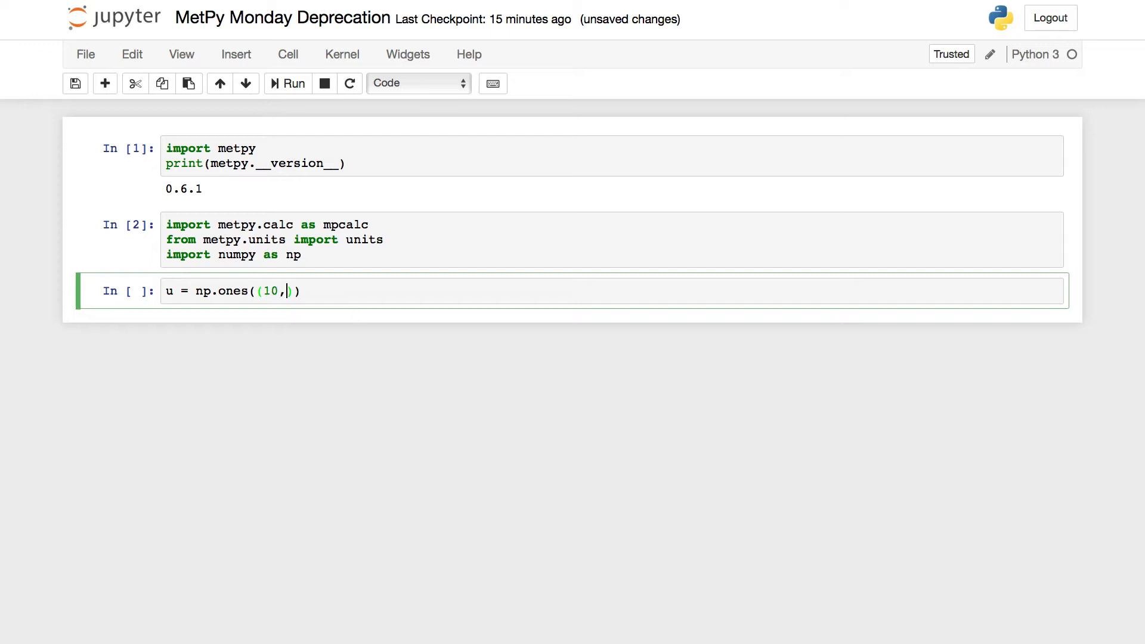
pyautogui.write('10)')
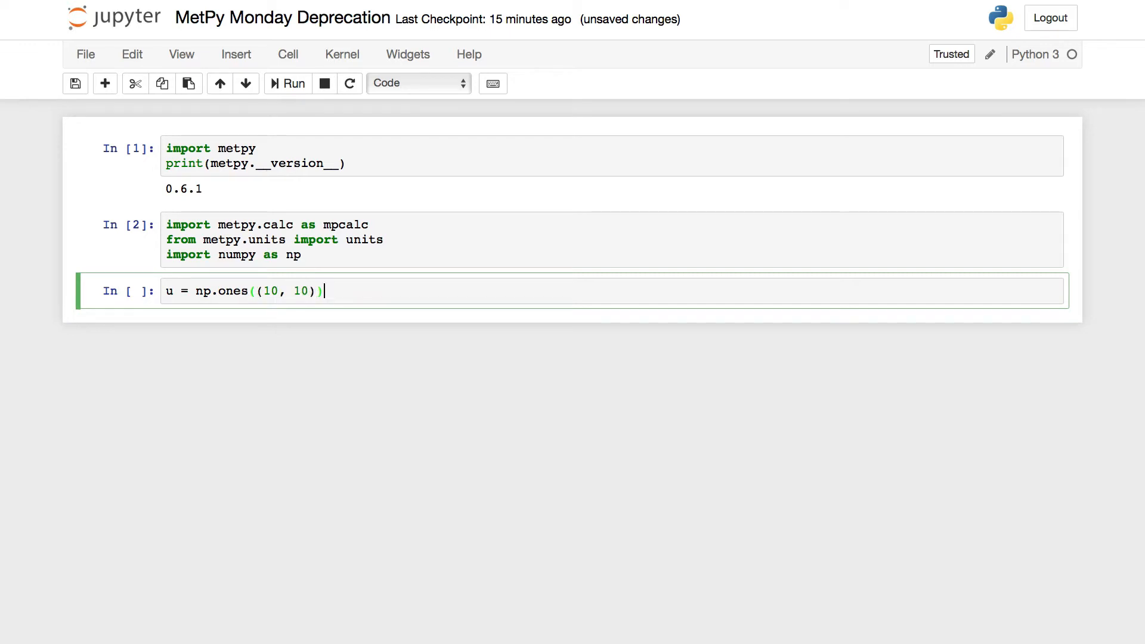
pyautogui.write('* u')
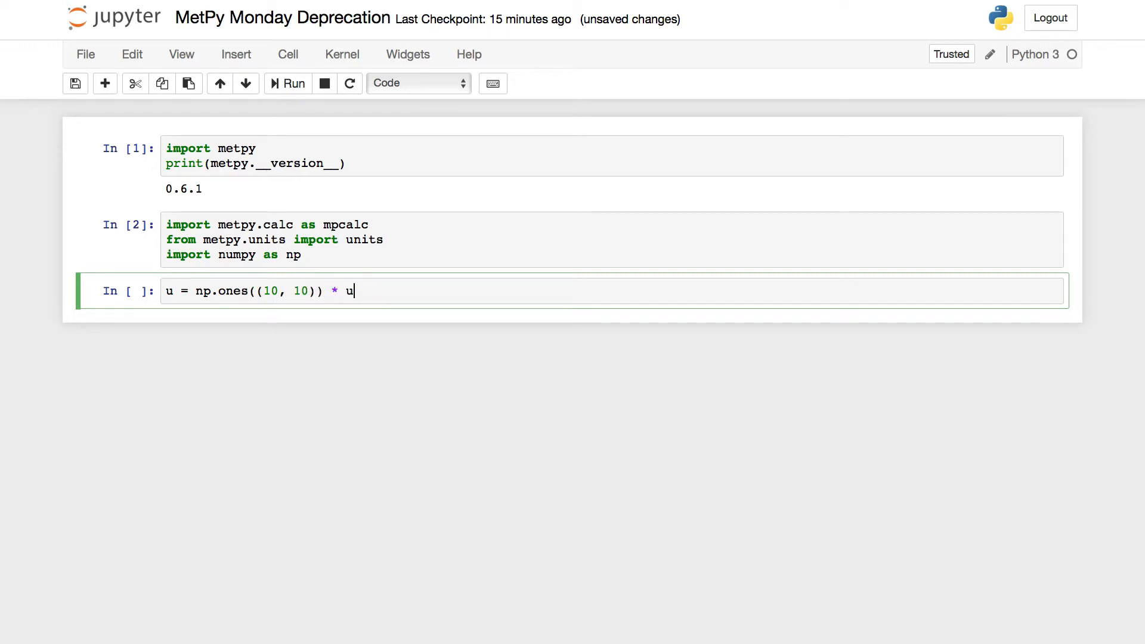
pyautogui.write('nits()')
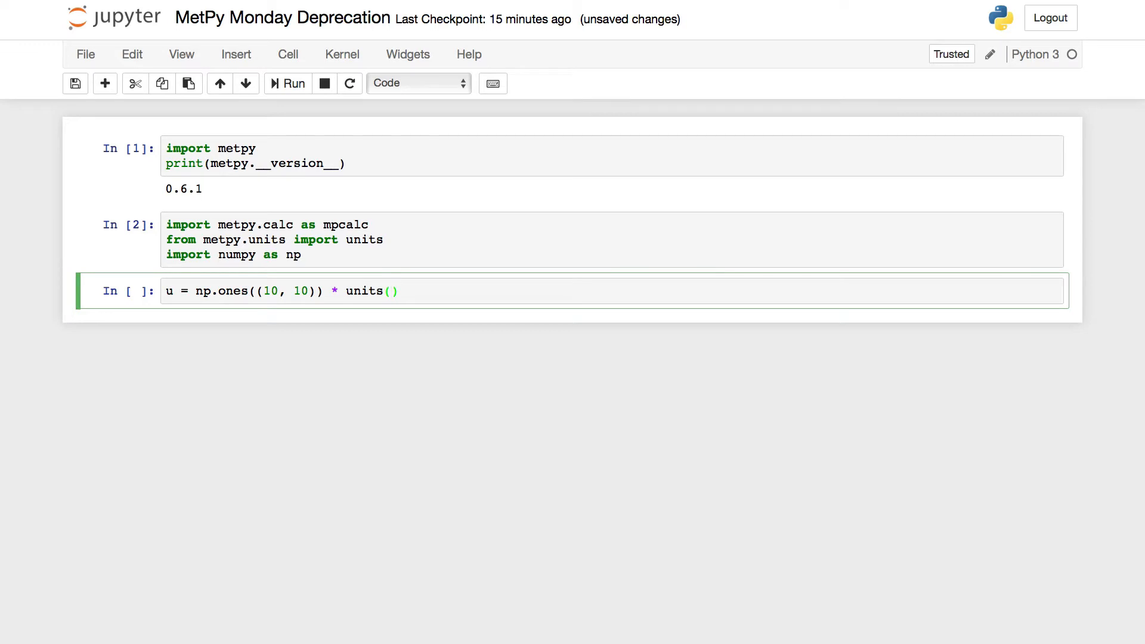
pyautogui.write("'kno'")
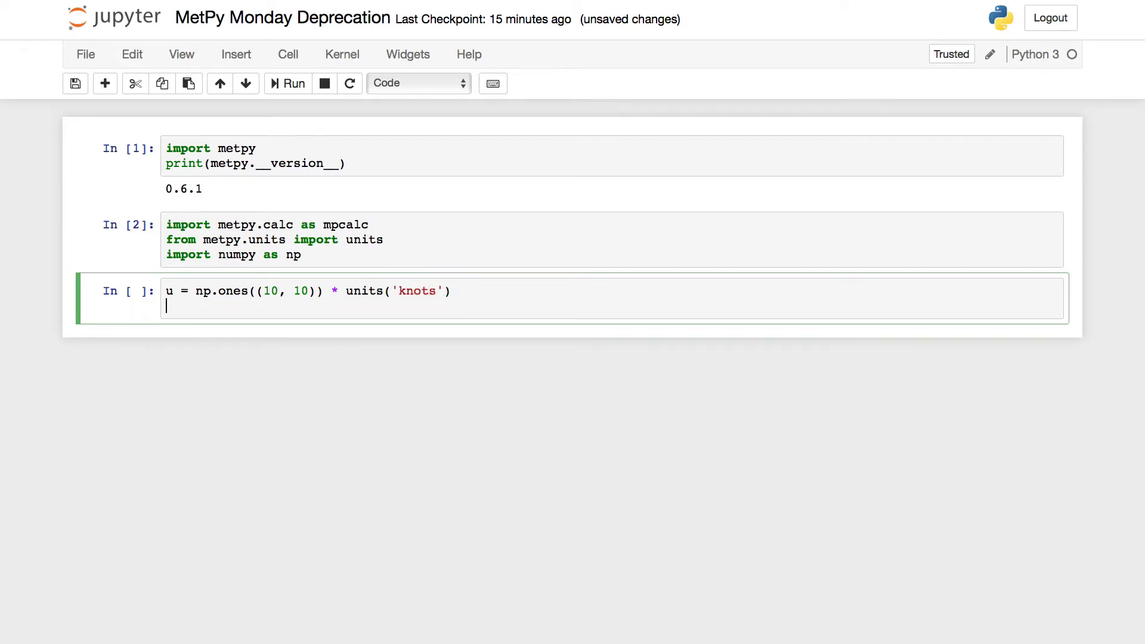
pyautogui.write('v')
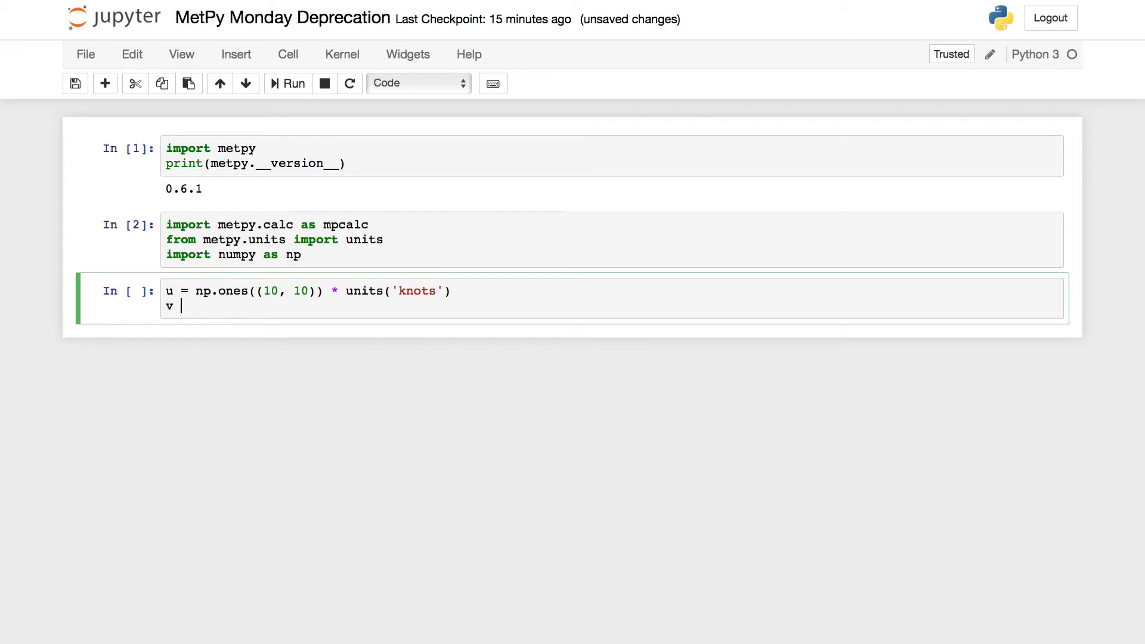
pyautogui.write('= -2 * u')
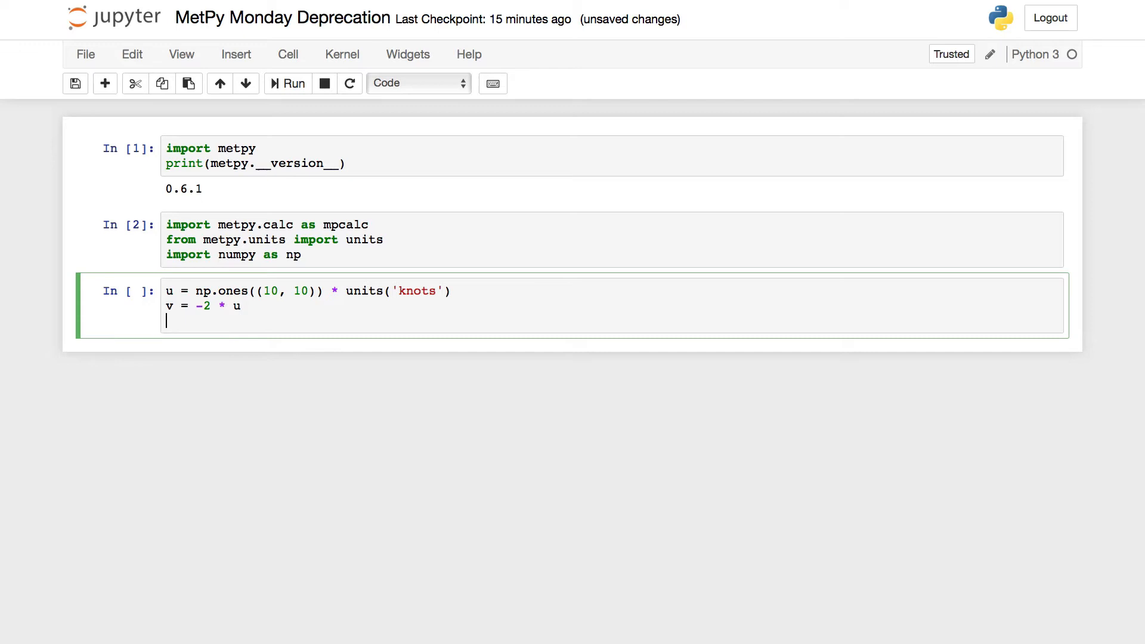
# Define dx = 1 m and dy = 2 m with units, and run the cell.
pyautogui.write('d')
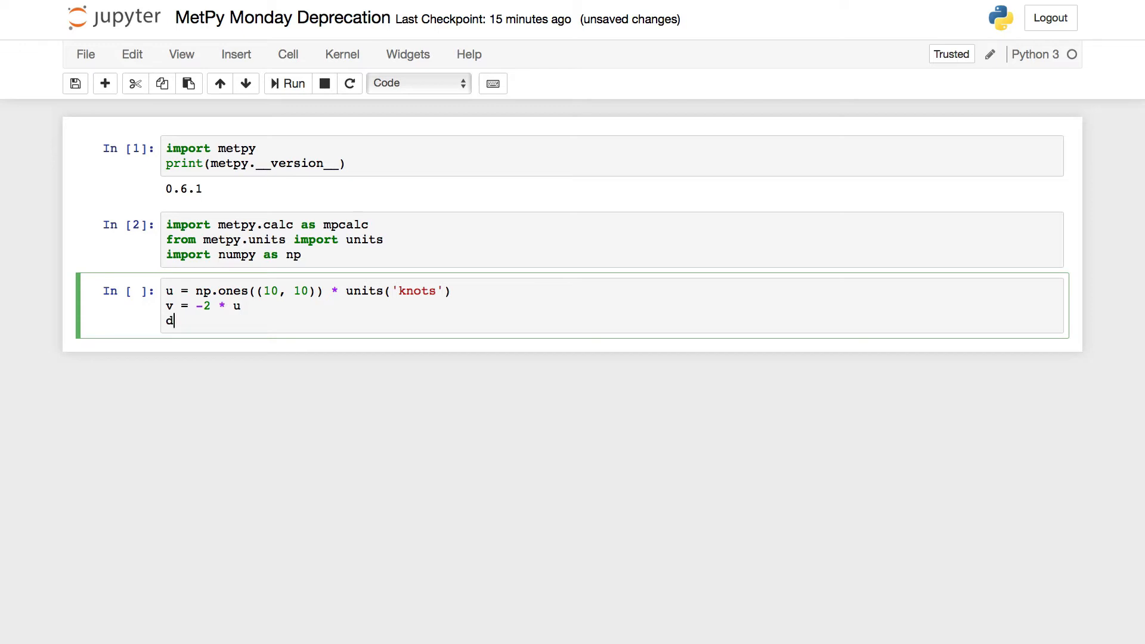
pyautogui.write('x =')
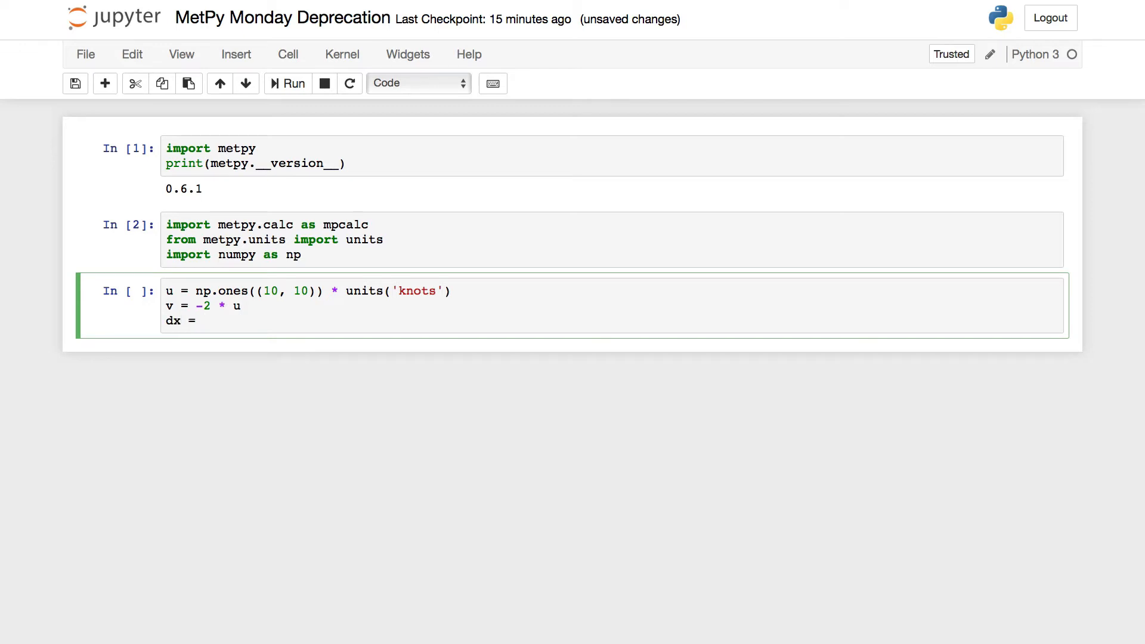
pyautogui.write('1 * units')
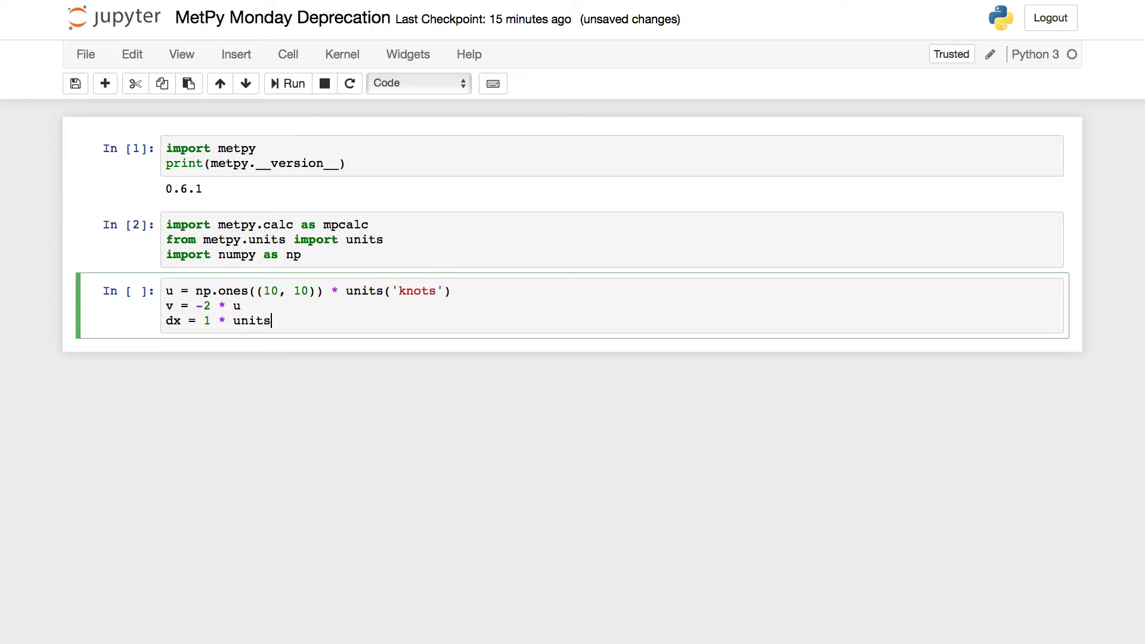
pyautogui.write('()')
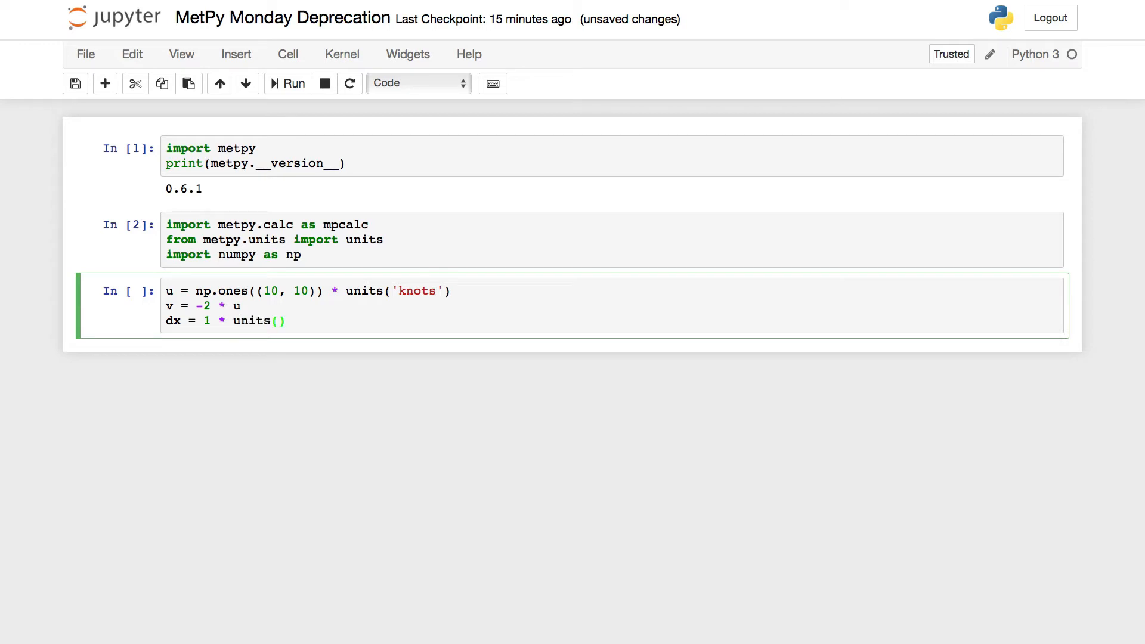
pyautogui.write("'m'")
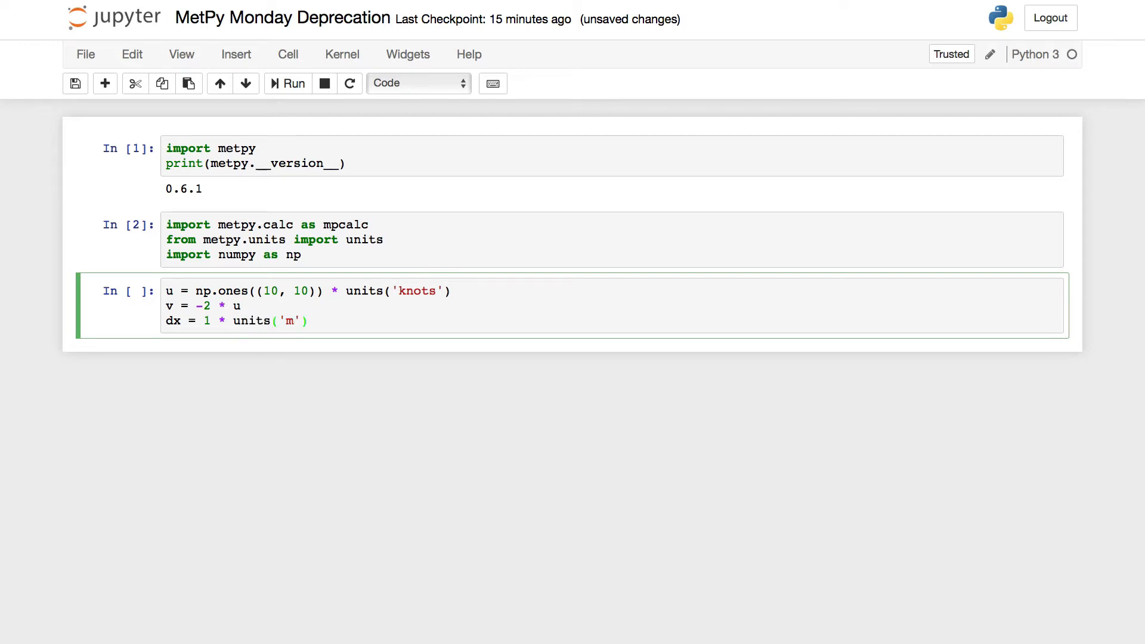
pyautogui.write('dy = 2')
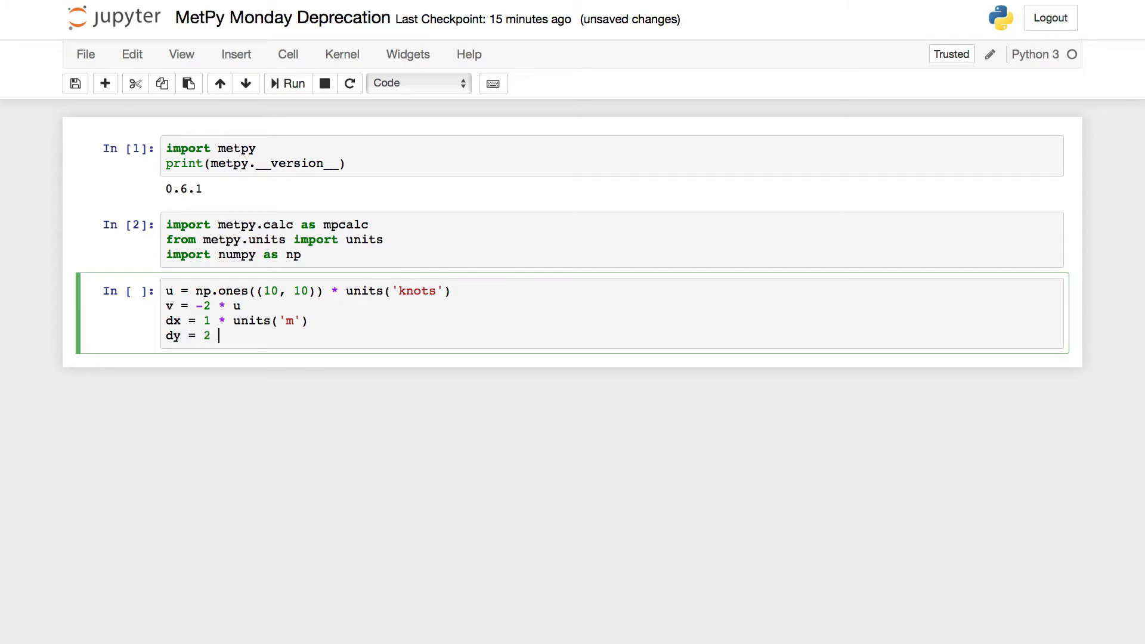
pyautogui.write('* units')
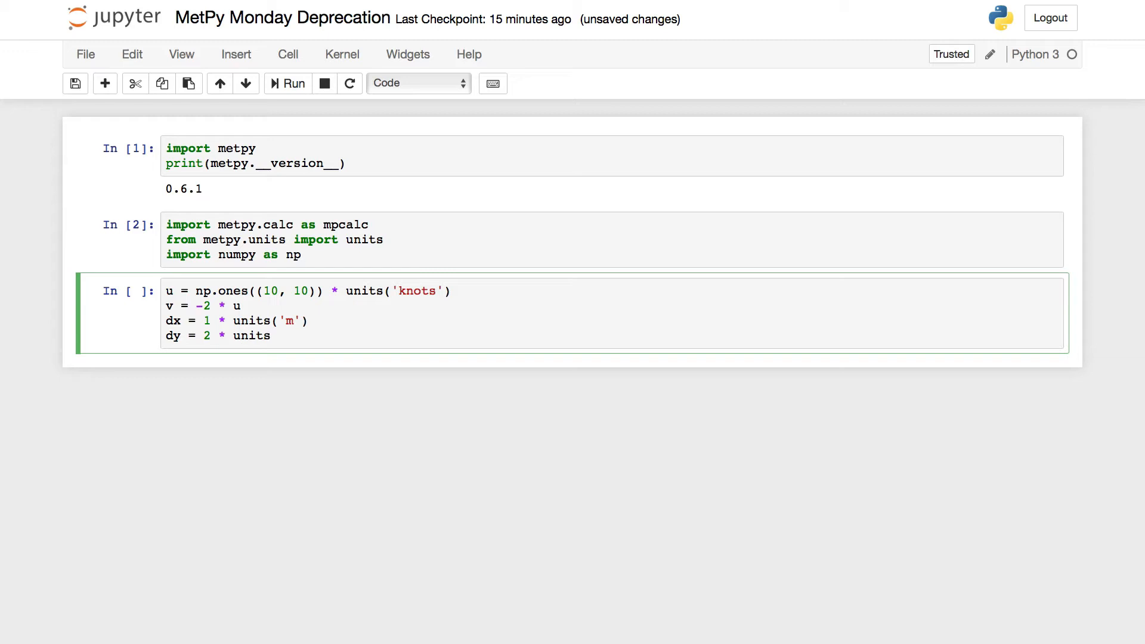
pyautogui.write("('m')")
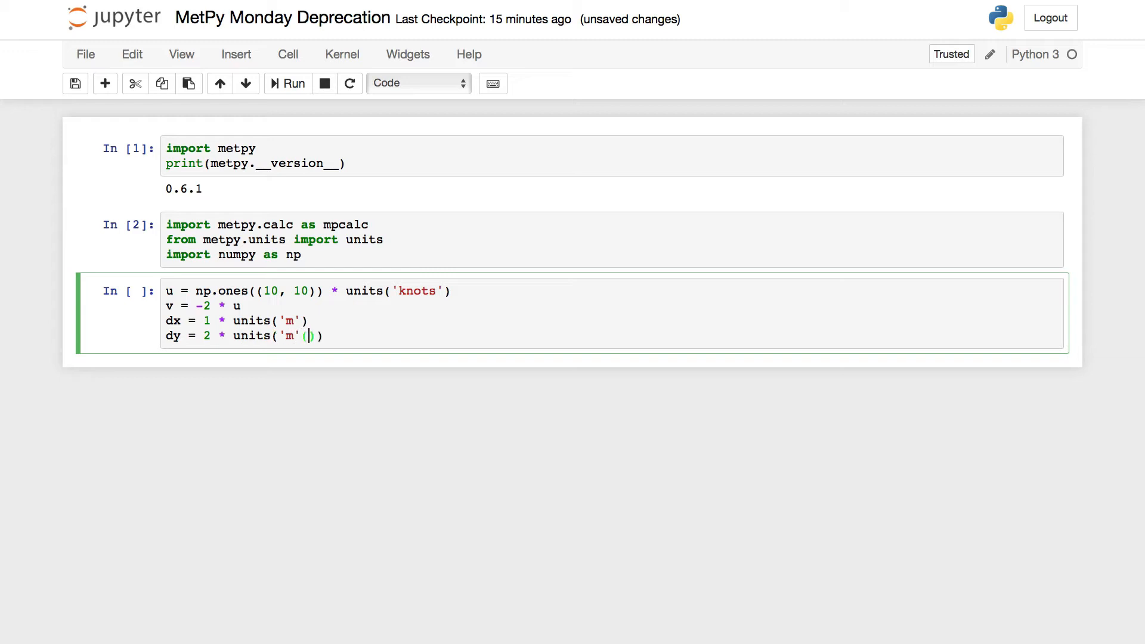
pyautogui.click(293, 83)
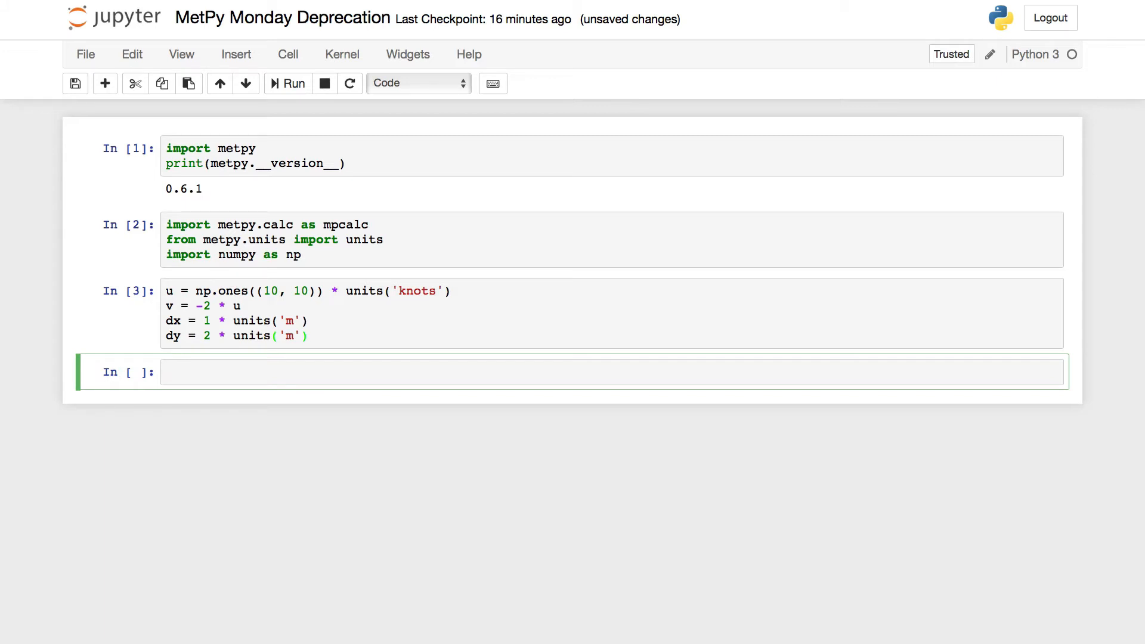
# Write mpcalc.v_vorticity(u, v, dx, dy), checking its docstring along the way.
pyautogui.write('mpcalc')
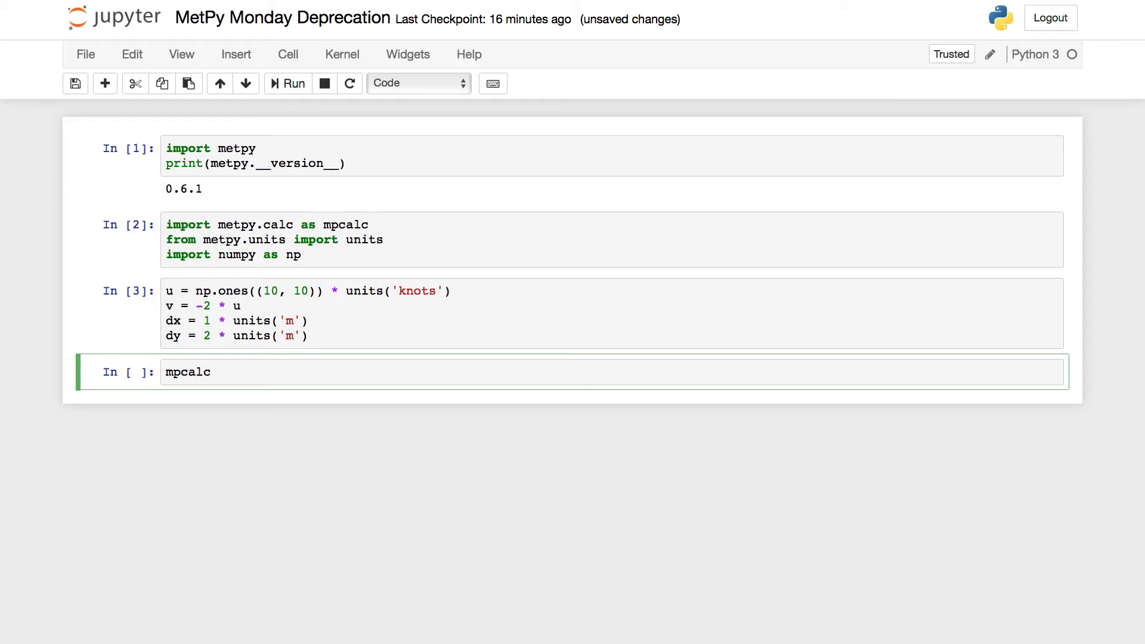
pyautogui.write('.v_vorticity')
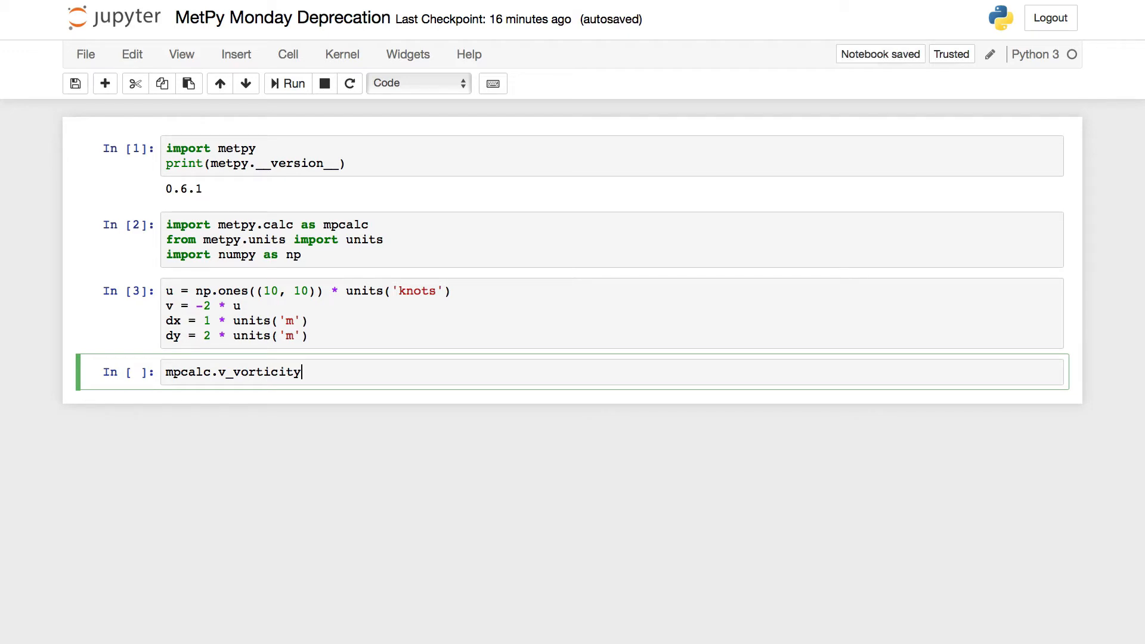
pyautogui.write('()')
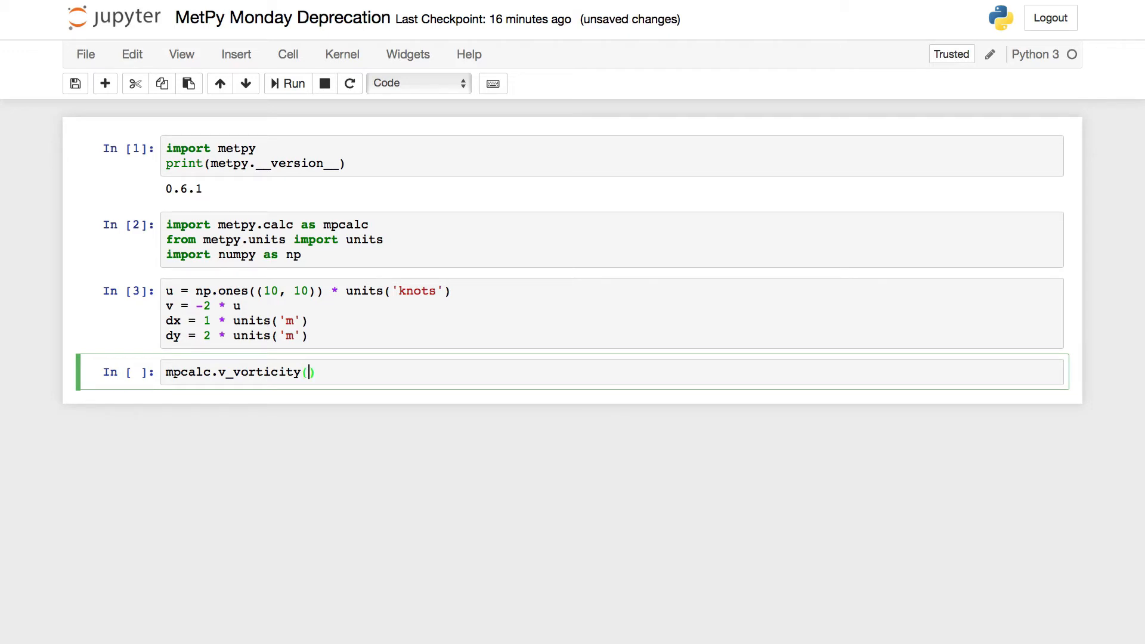
pyautogui.press('shift+tab')
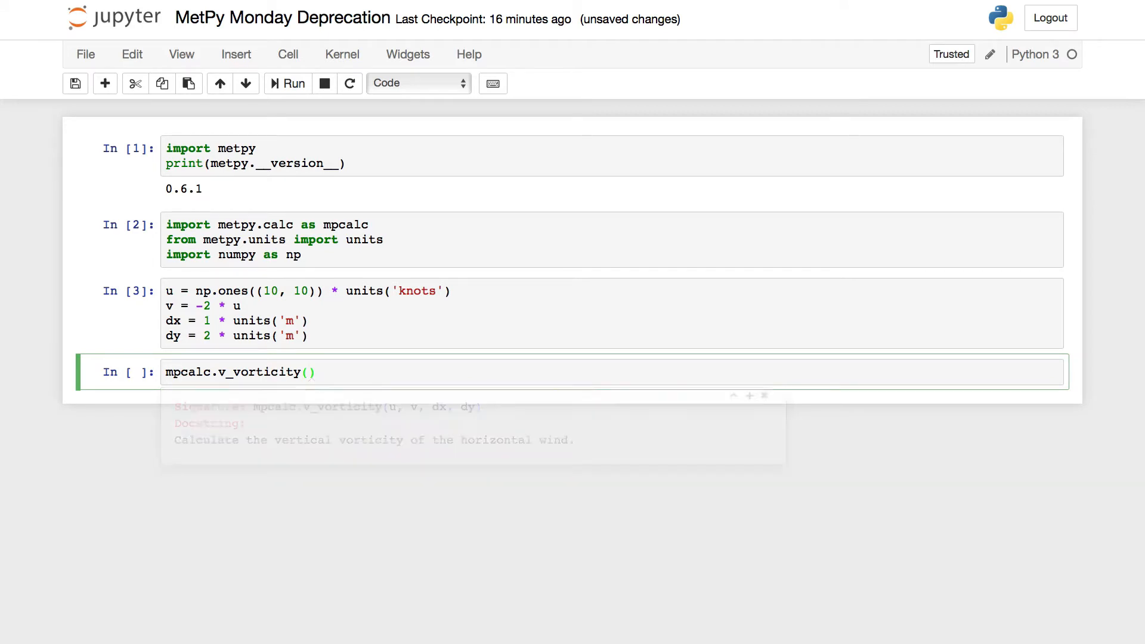
pyautogui.write('u')
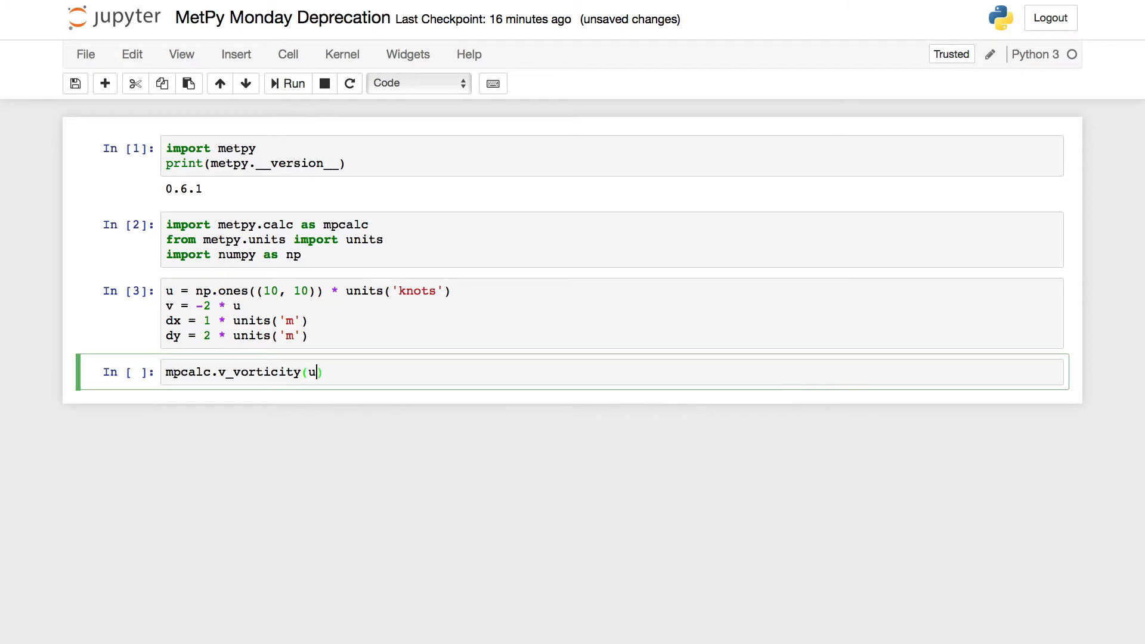
pyautogui.write(', v, dx, dy')
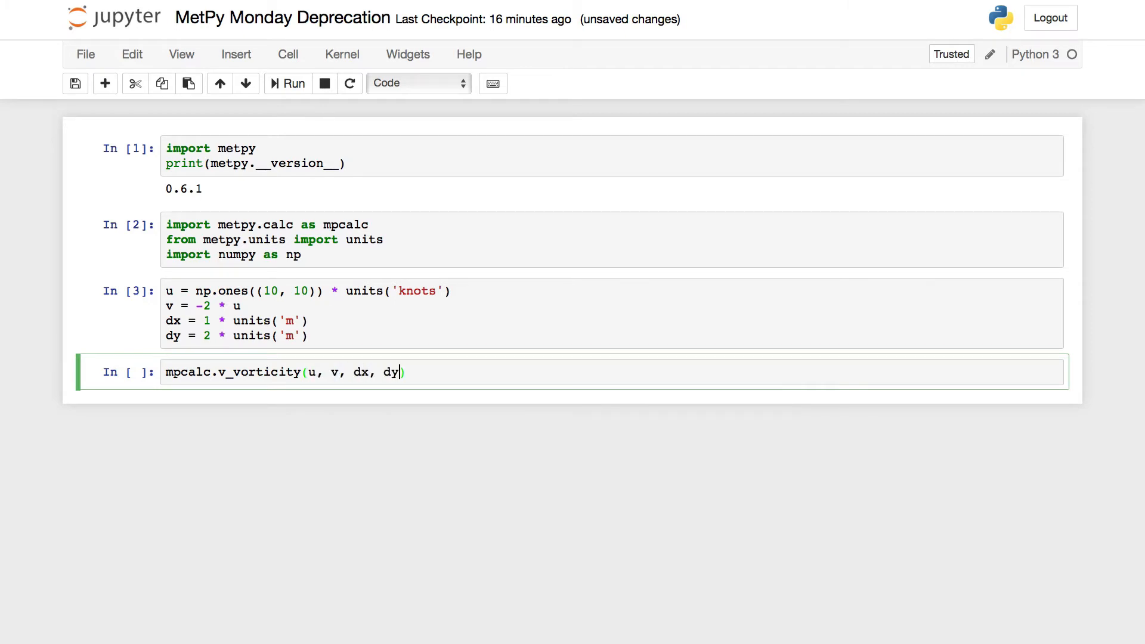
# Run the v_vorticity cell and inspect the dim_order FutureWarning and 10×10 zero matrix in knot/meter.
pyautogui.click(287, 82)
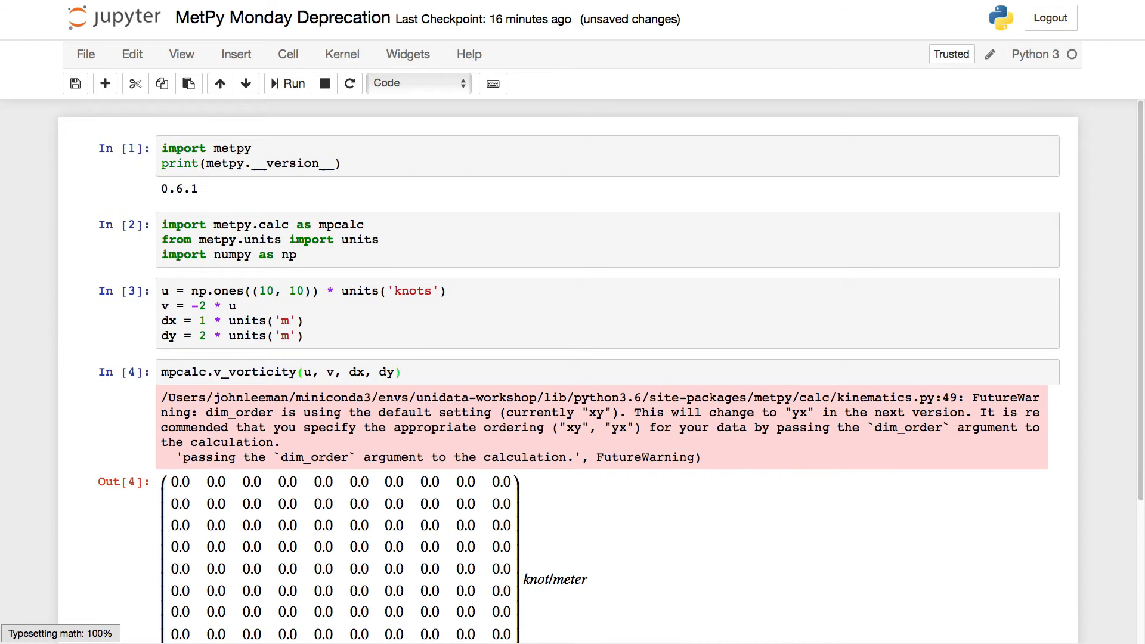
pyautogui.scroll(-3)
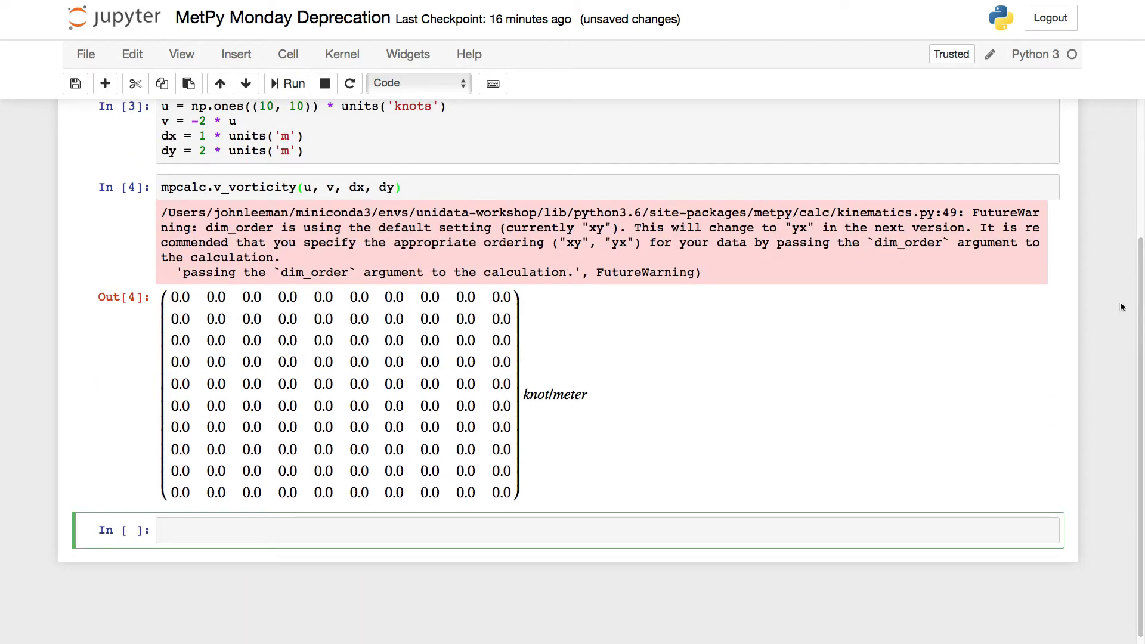
pyautogui.moveTo(455, 293)
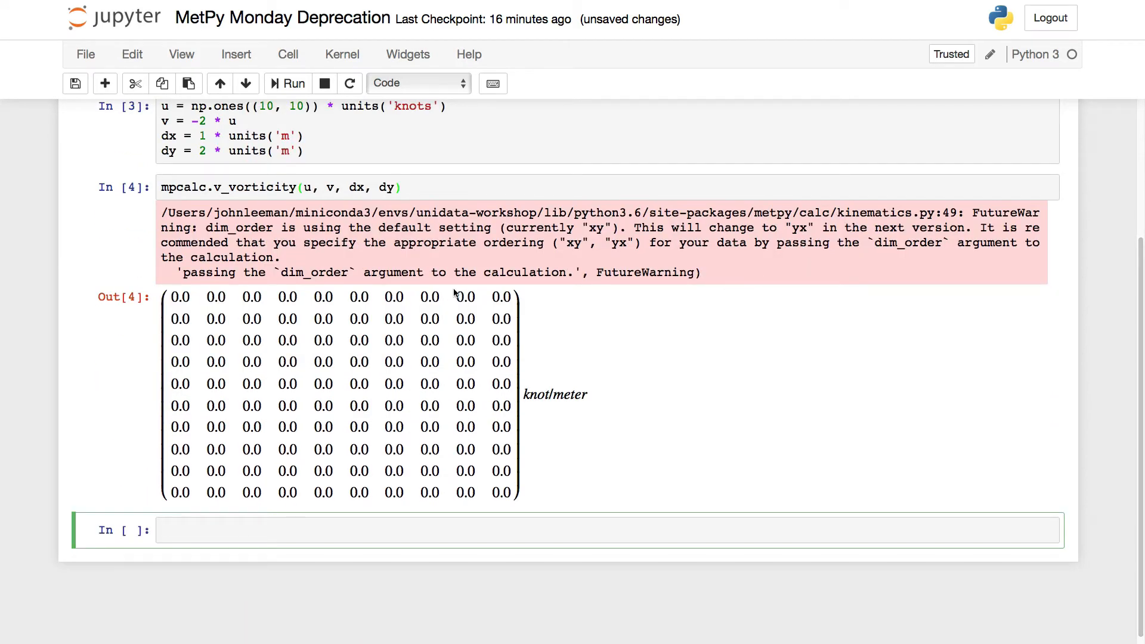
pyautogui.moveTo(663, 241)
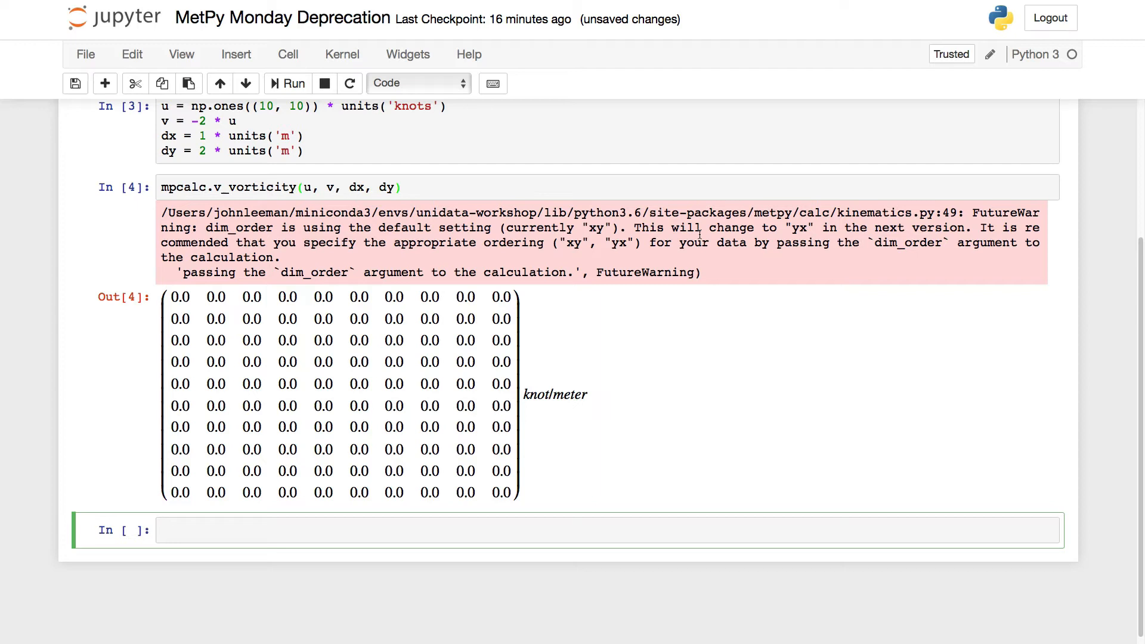
pyautogui.moveTo(928, 254)
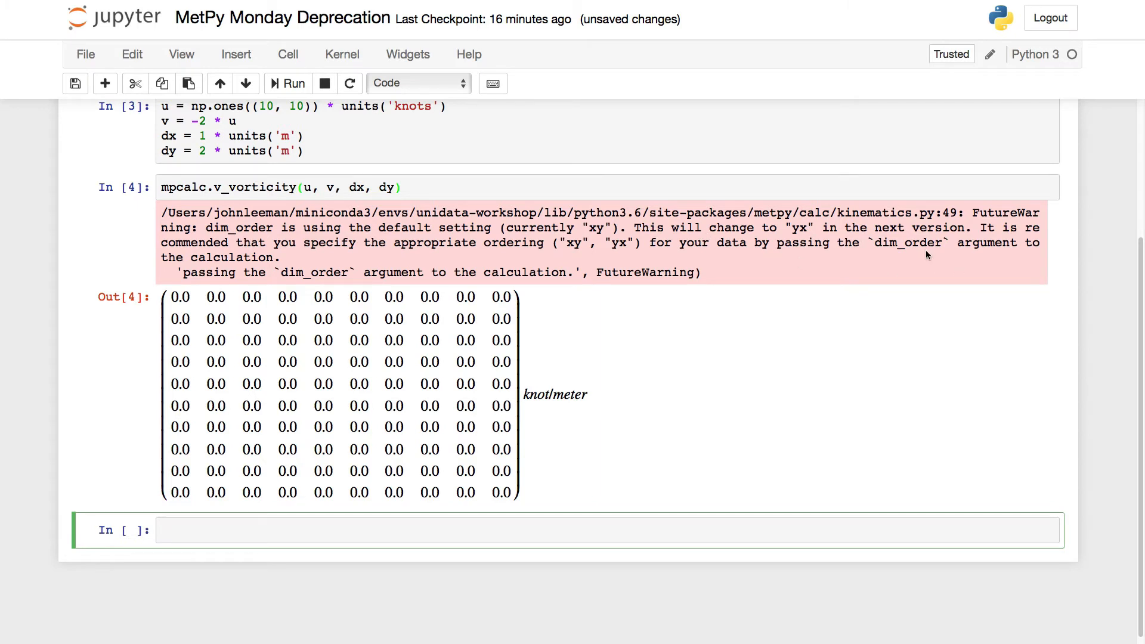
pyautogui.moveTo(696, 256)
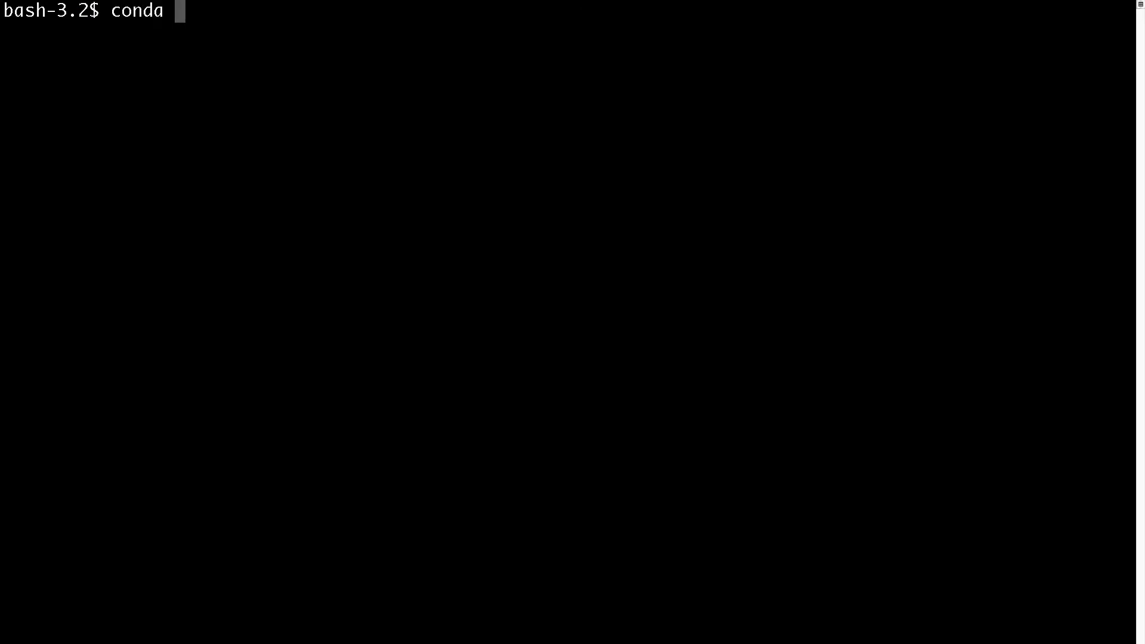
# Run a conda upgrade command in the terminal to update the environment's packages.
pyautogui.write('upgra')
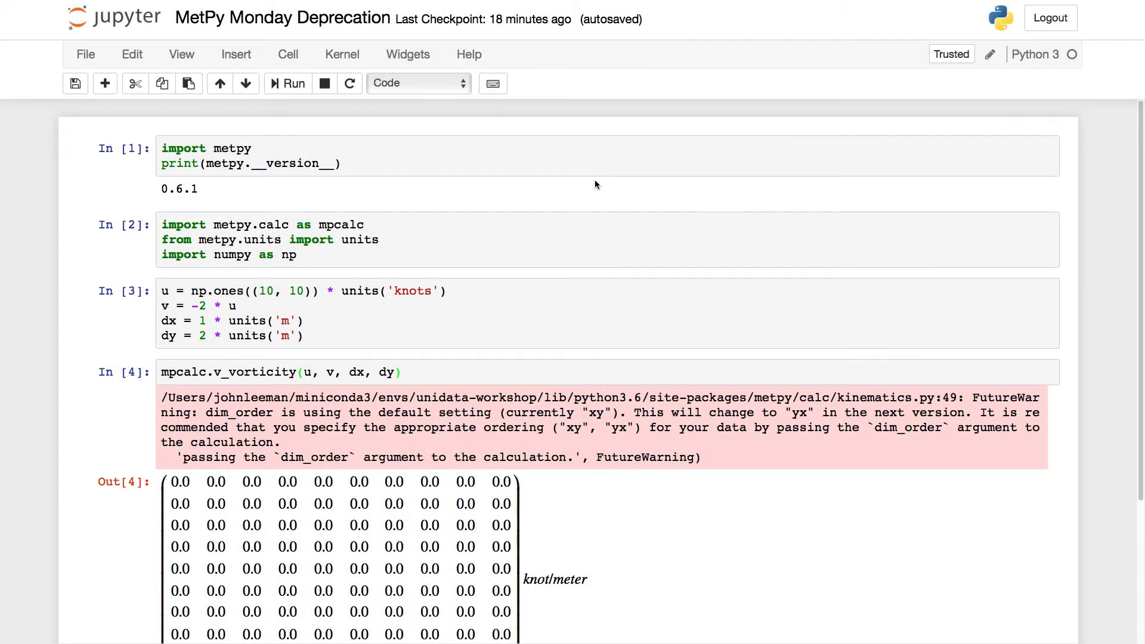
# Restart the kernel and re-run all cells via Kernel > Restart & Run All, confirming the dialog.
pyautogui.click(343, 54)
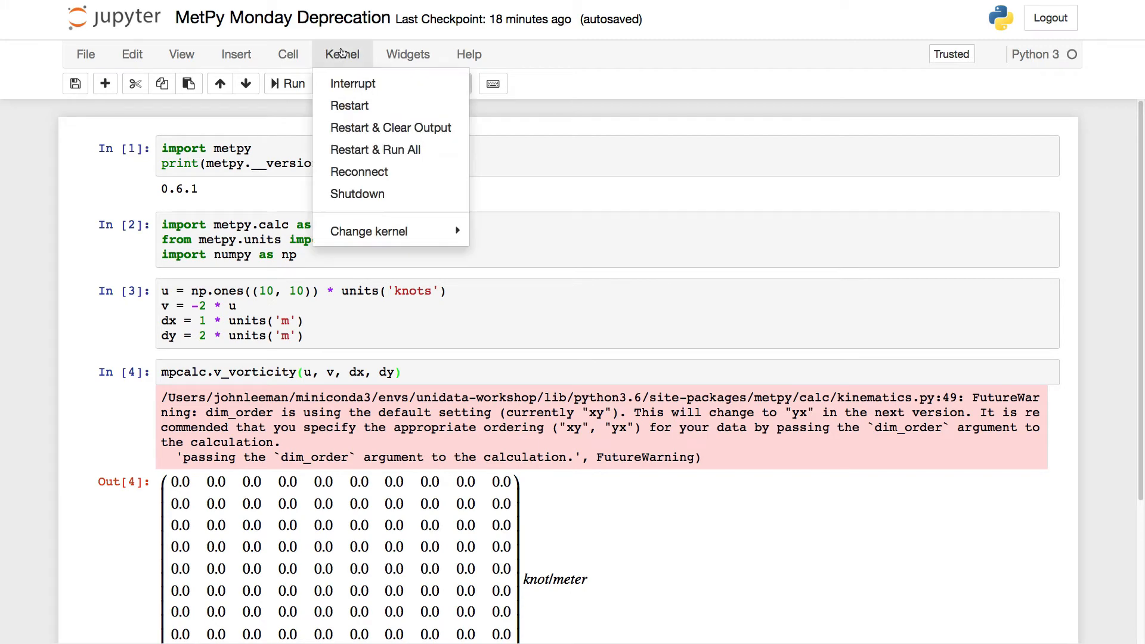
pyautogui.moveTo(376, 150)
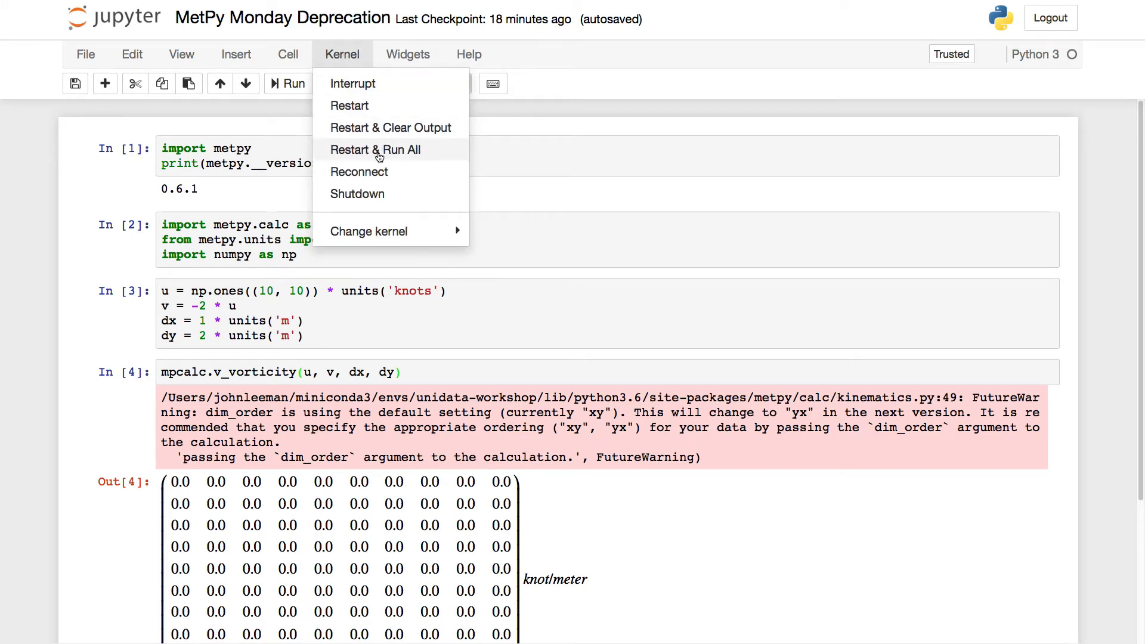
pyautogui.click(374, 150)
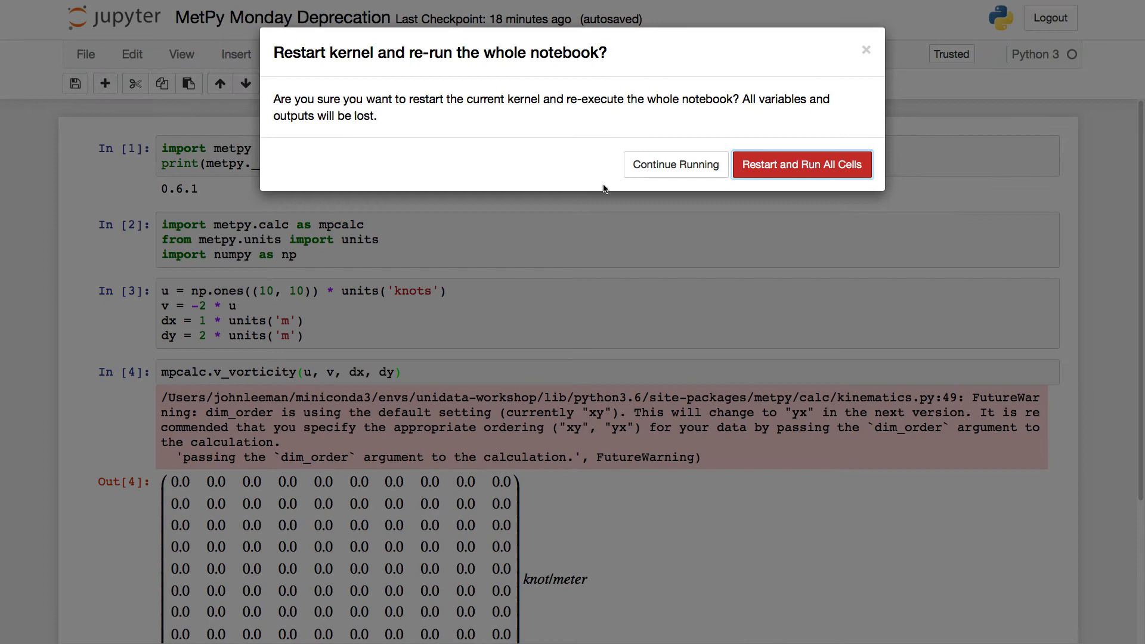
pyautogui.moveTo(759, 178)
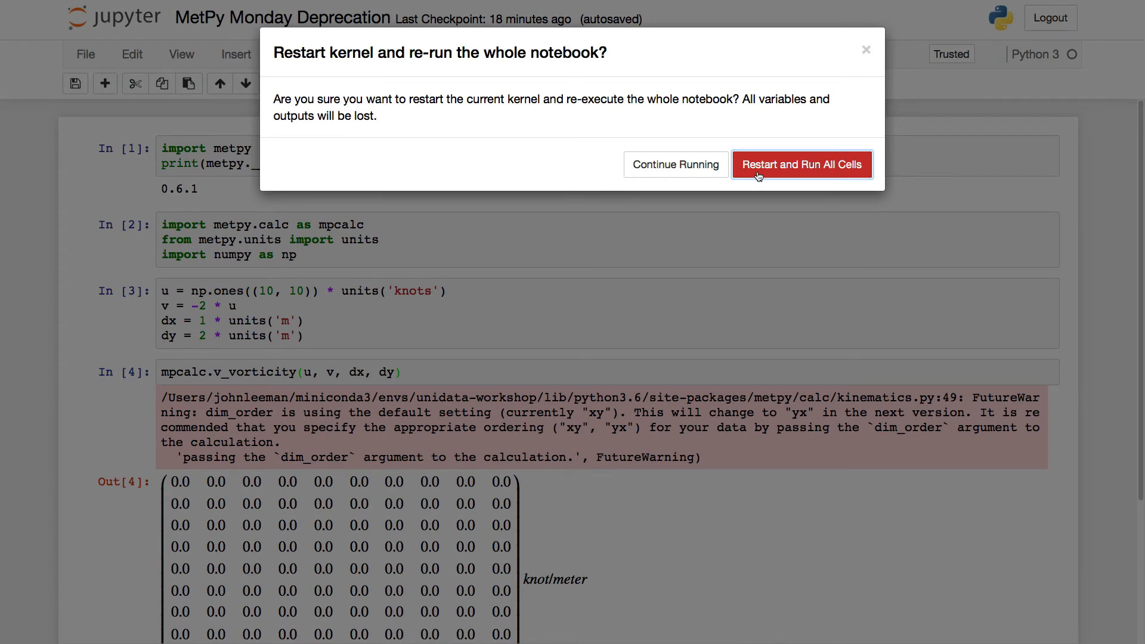
pyautogui.click(800, 164)
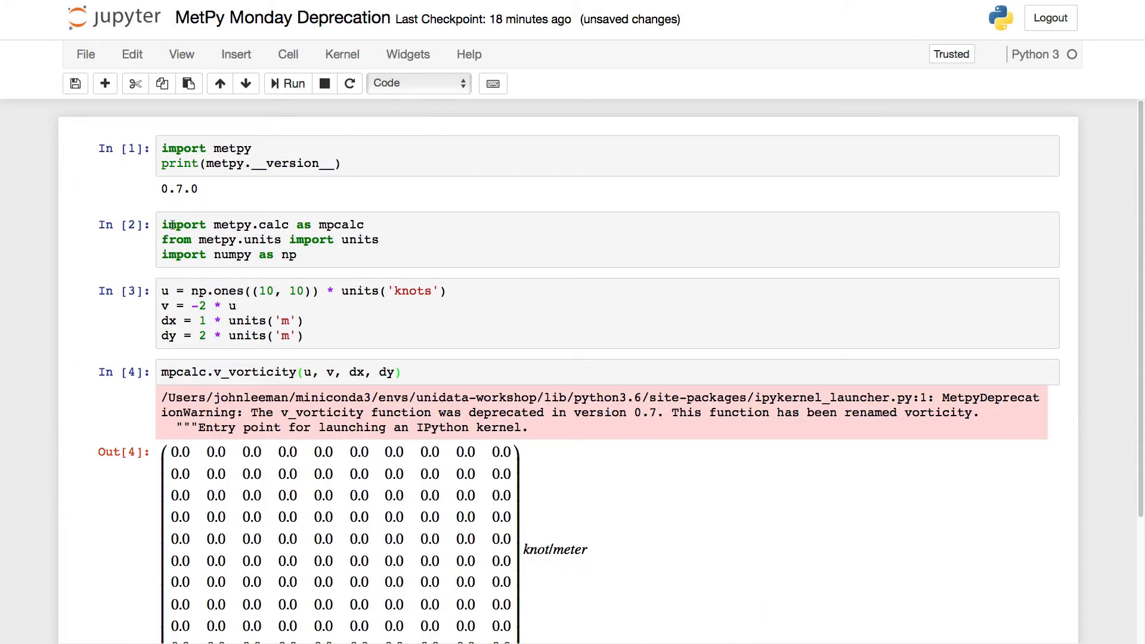
pyautogui.scroll(-3)
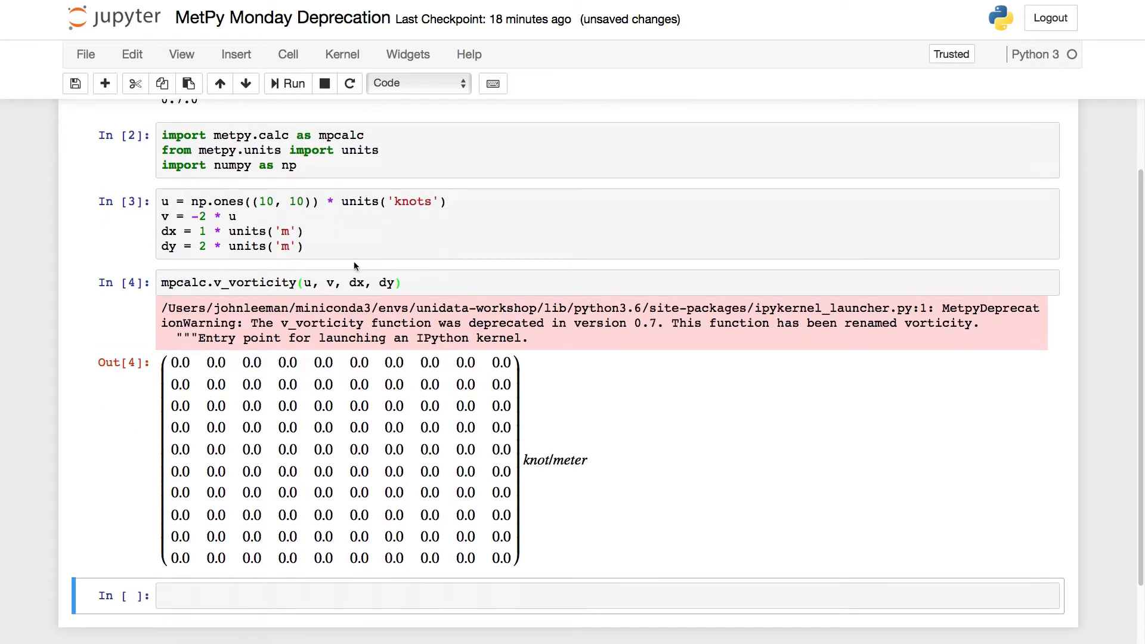
pyautogui.scroll(3)
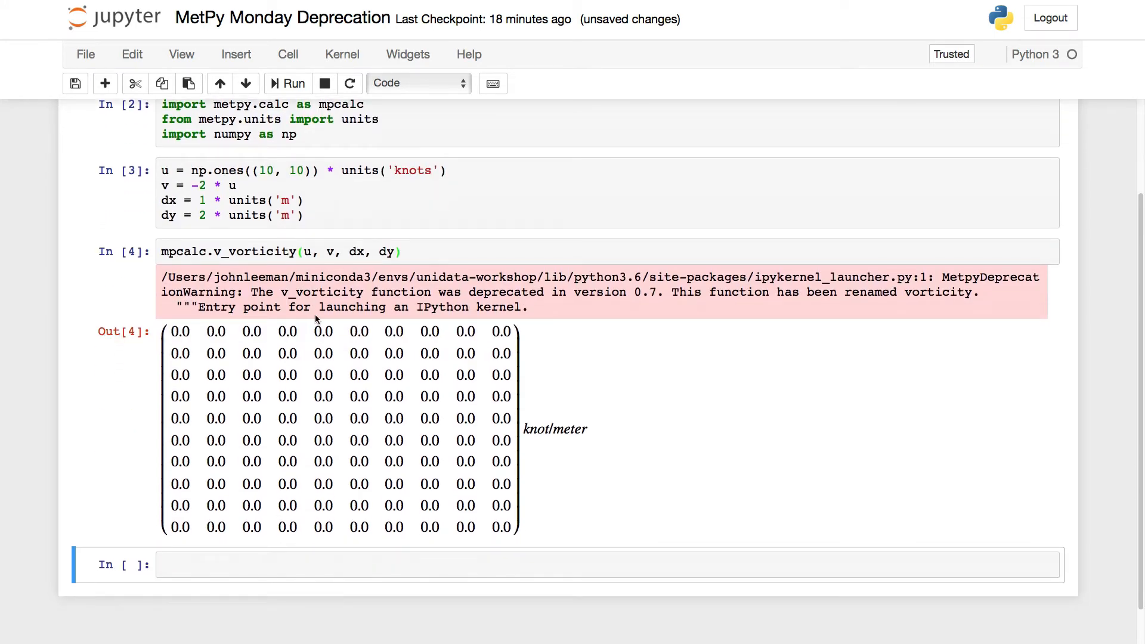
pyautogui.moveTo(342, 343)
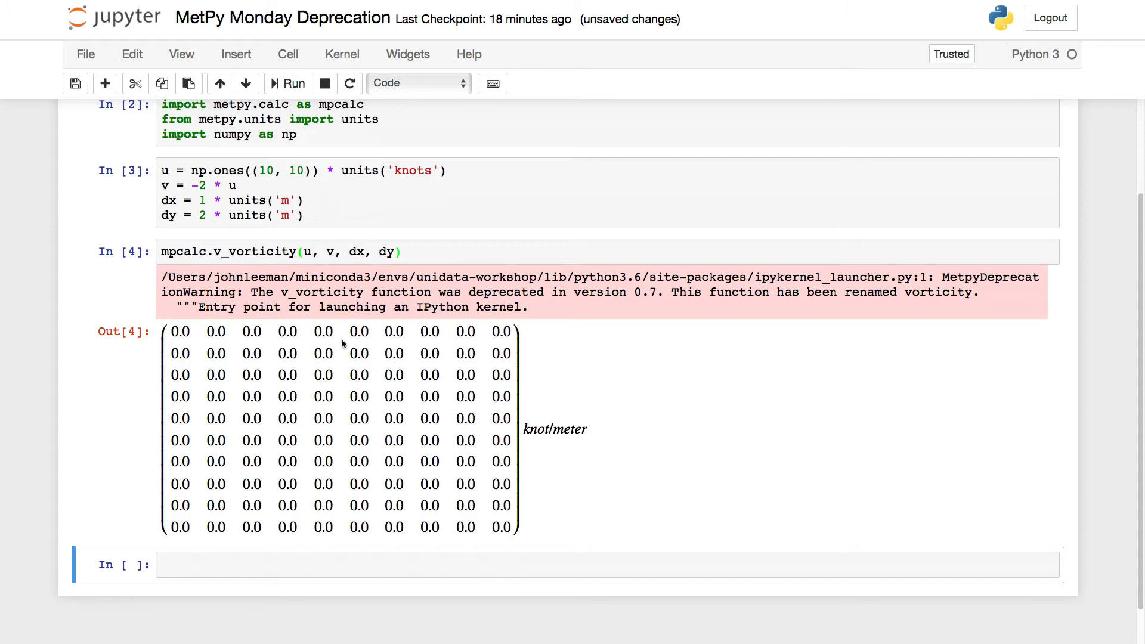
pyautogui.moveTo(249, 293)
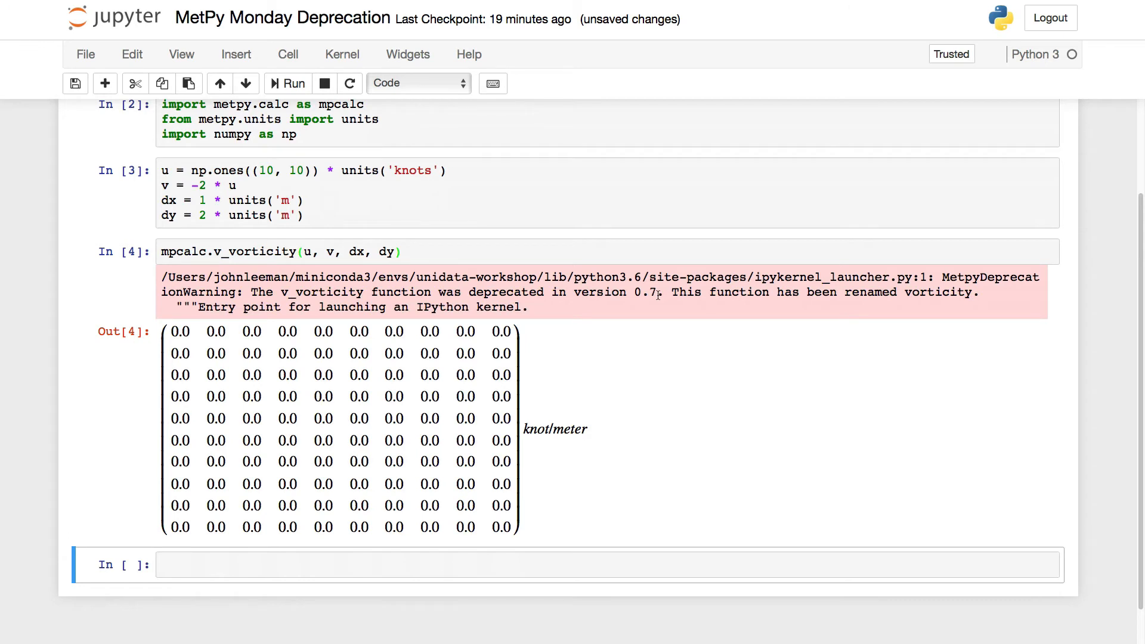
pyautogui.moveTo(866, 313)
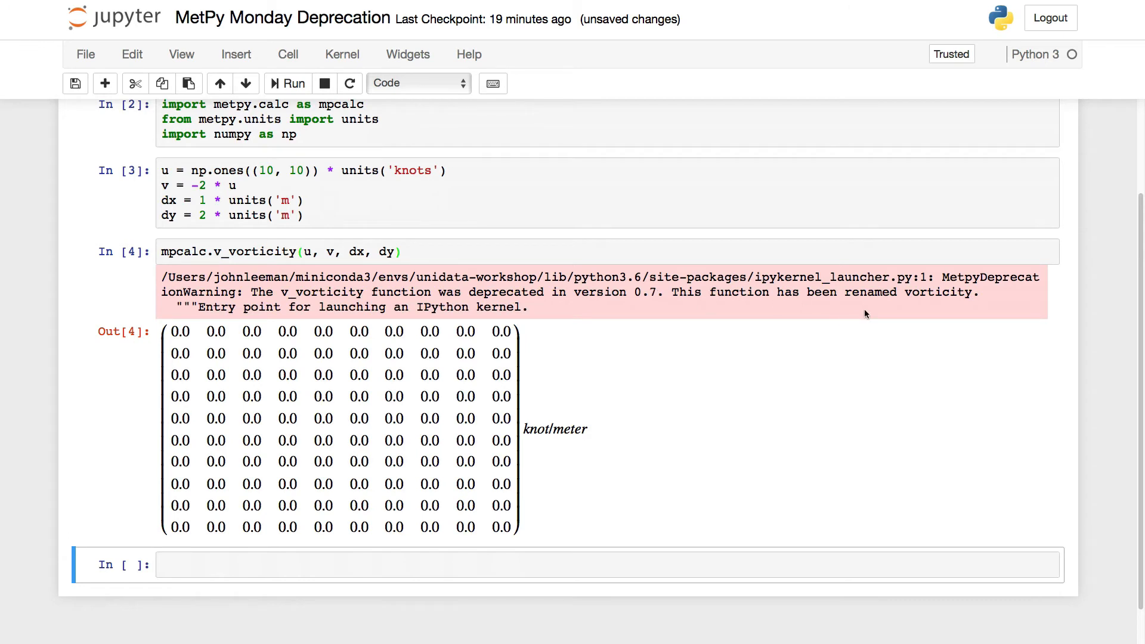
pyautogui.moveTo(950, 307)
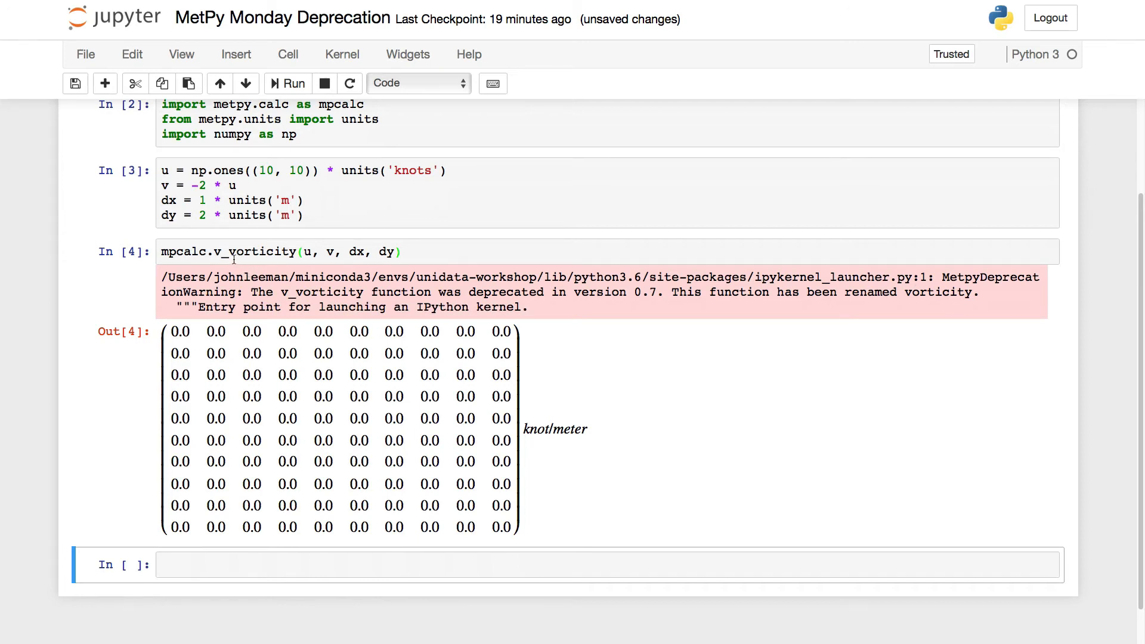
# Change the call to mpcalc.vorticity(u, v, dx, dy) and rerun, inspecting the yx dim_order warning and zero matrix.
pyautogui.click(233, 252)
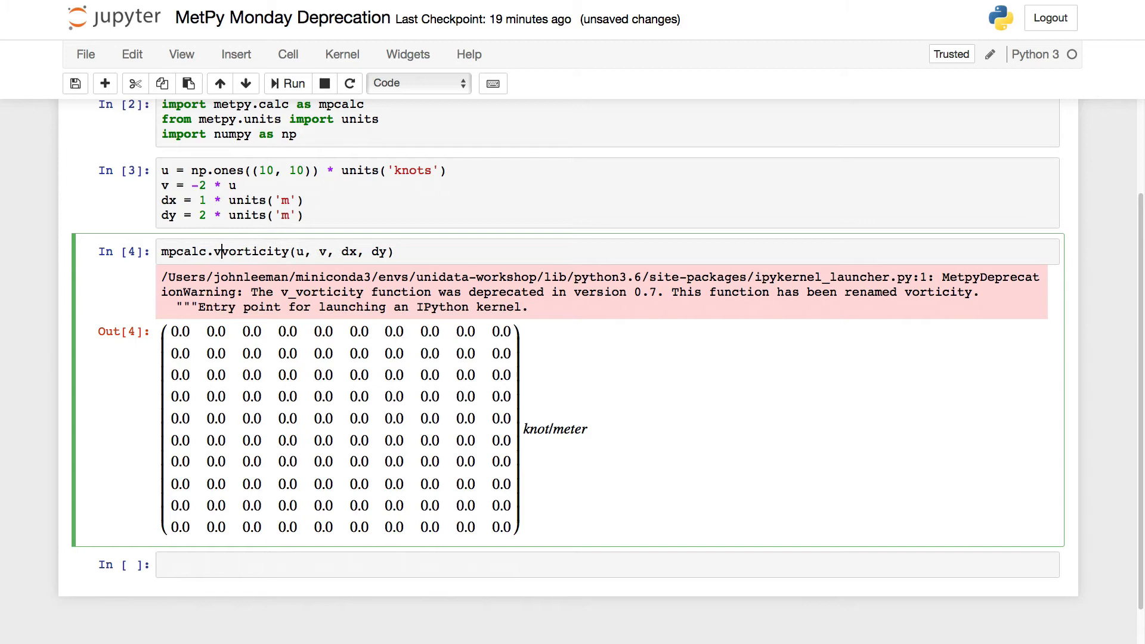
pyautogui.click(294, 82)
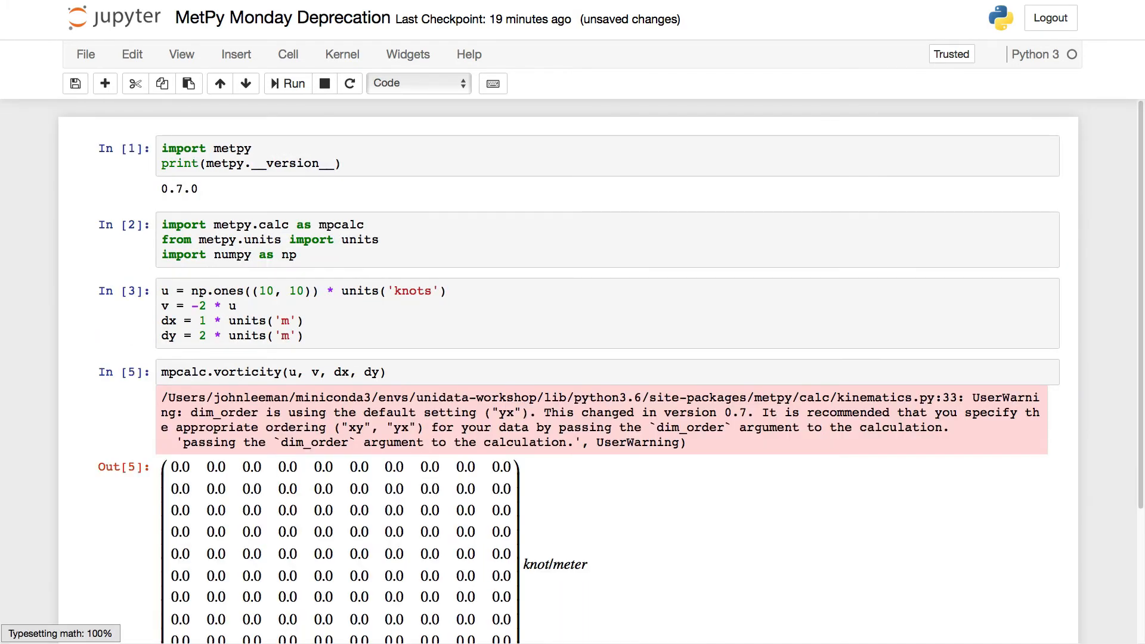
pyautogui.scroll(-3)
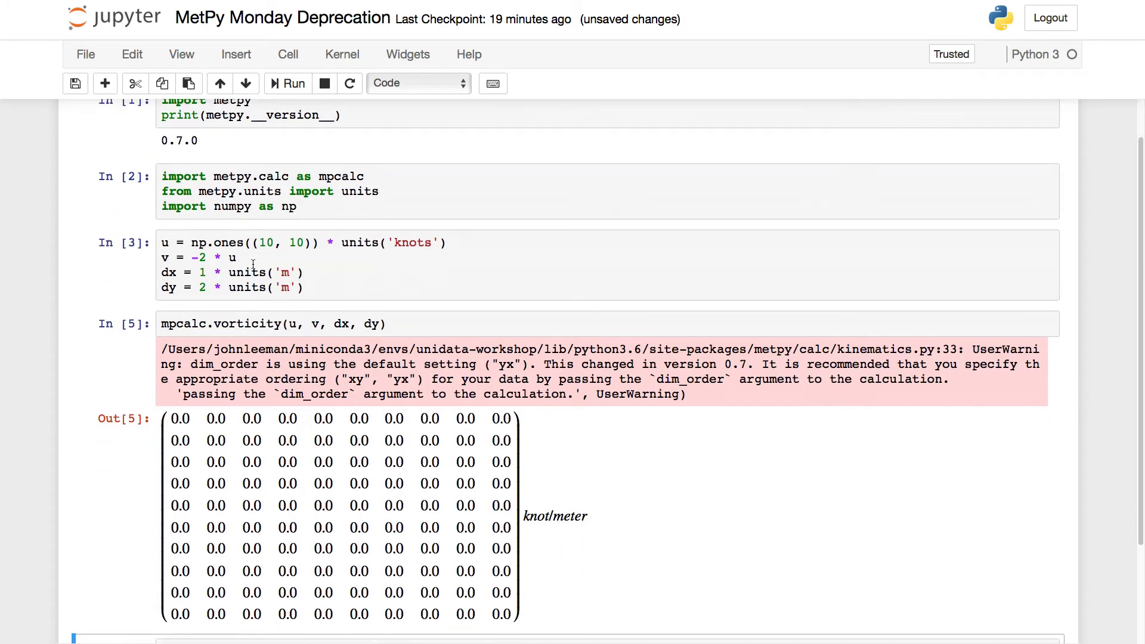
pyautogui.scroll(-3)
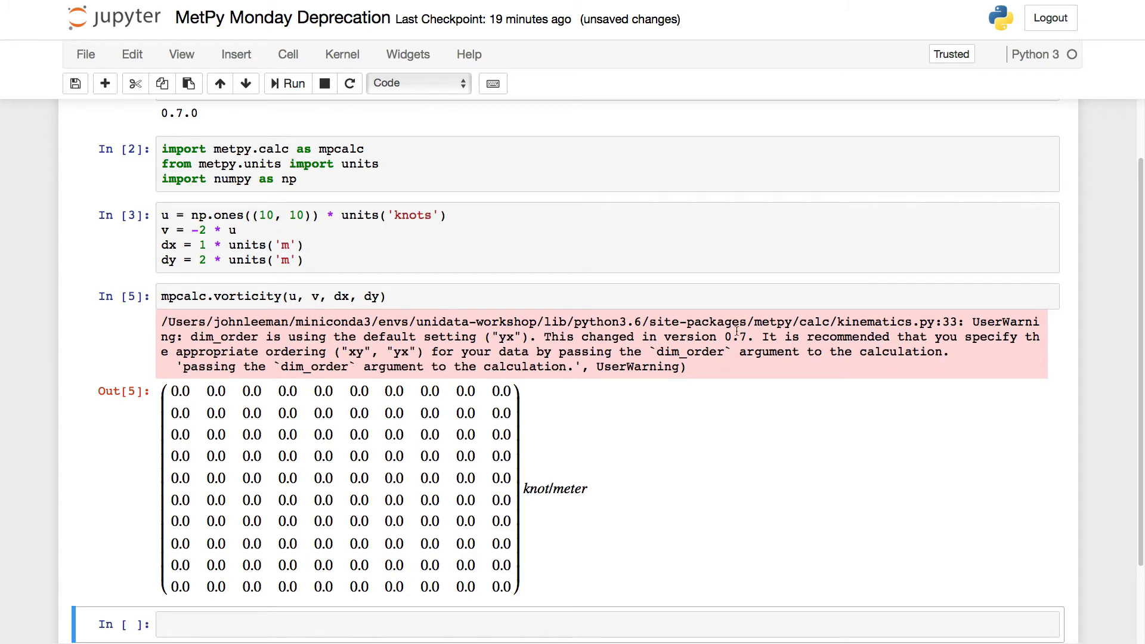
pyautogui.moveTo(743, 367)
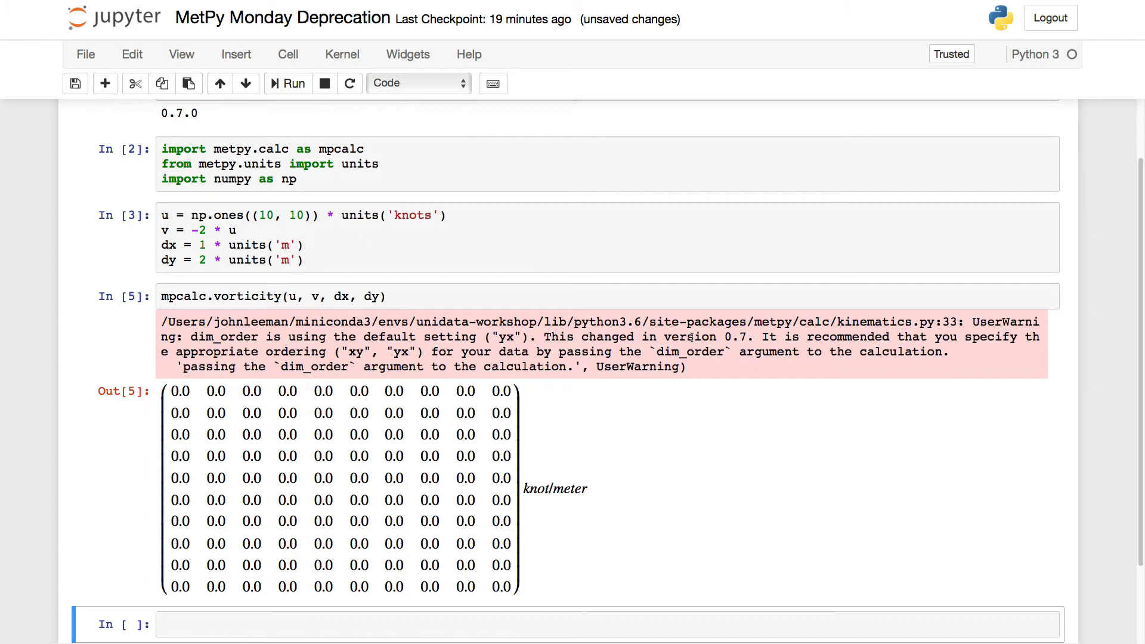
pyautogui.moveTo(335, 300)
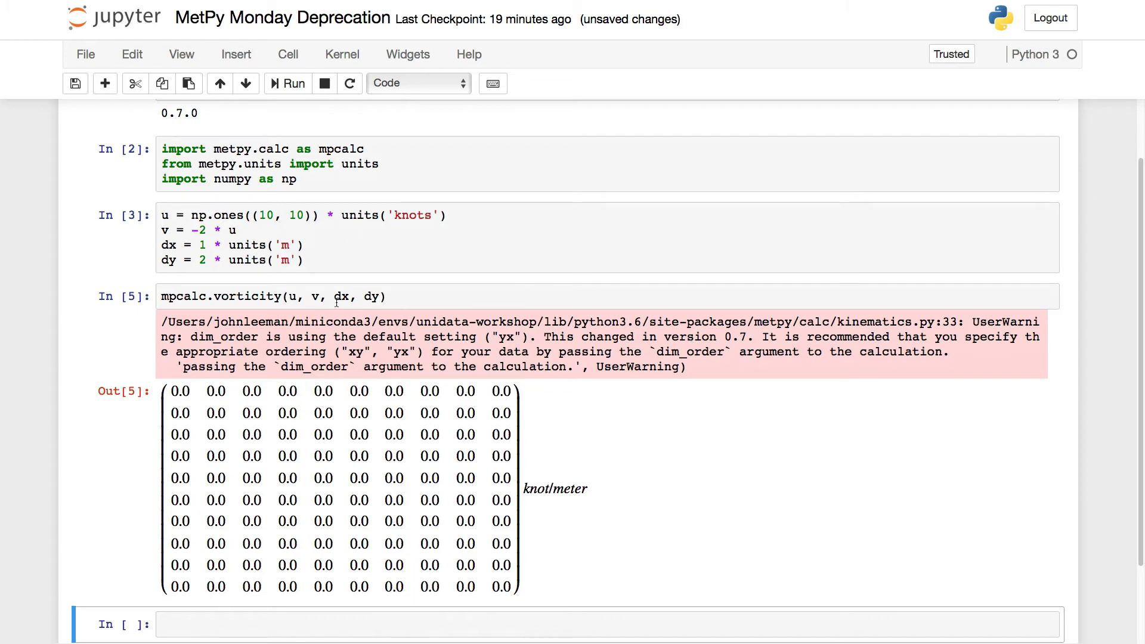